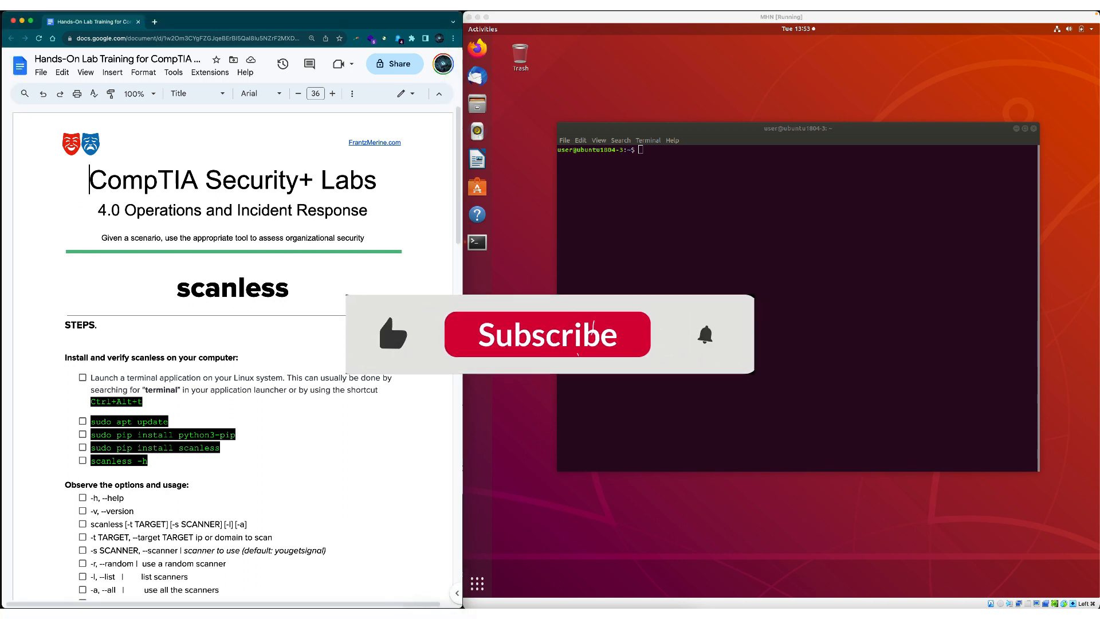
# Step: Run sudo apt update with the sudo password to refresh the package lists
pyautogui.click(546, 335)
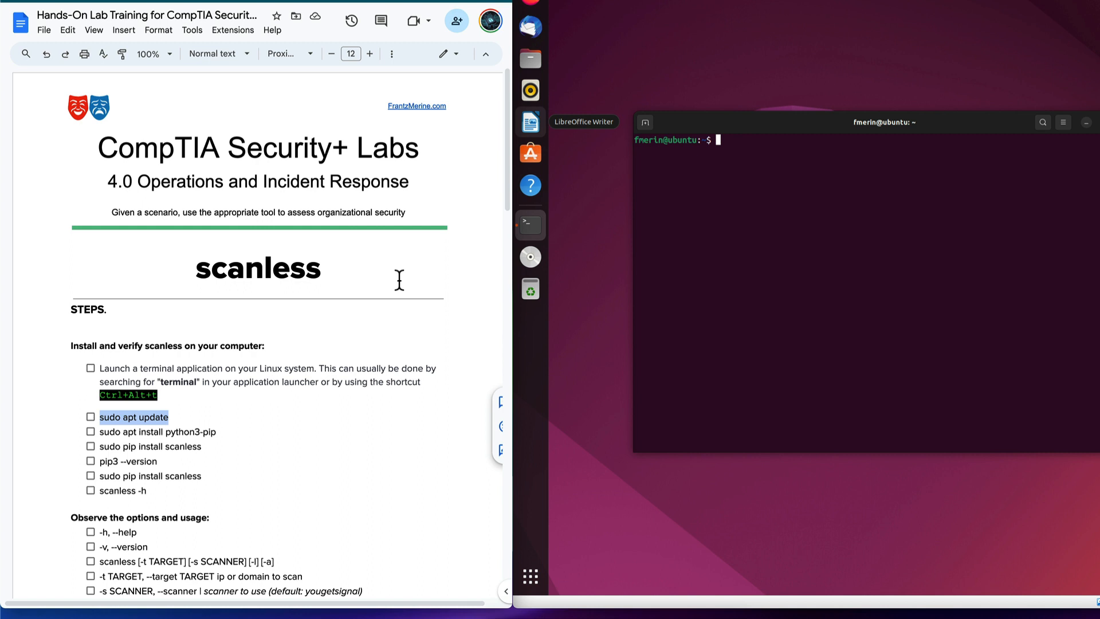
pyautogui.moveTo(390, 335)
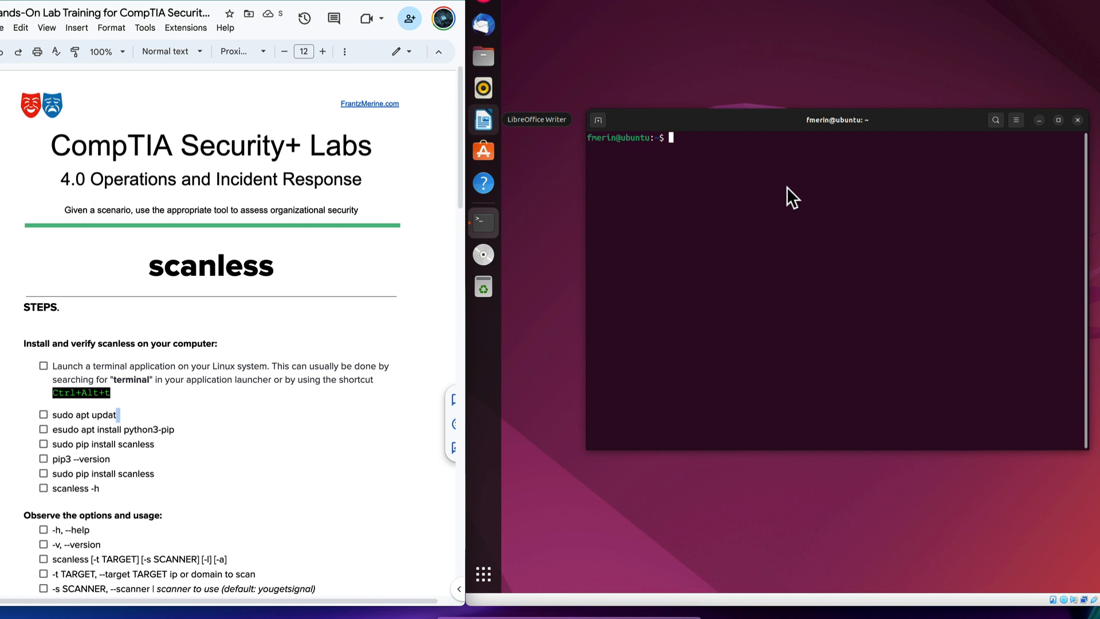
pyautogui.moveTo(780, 198)
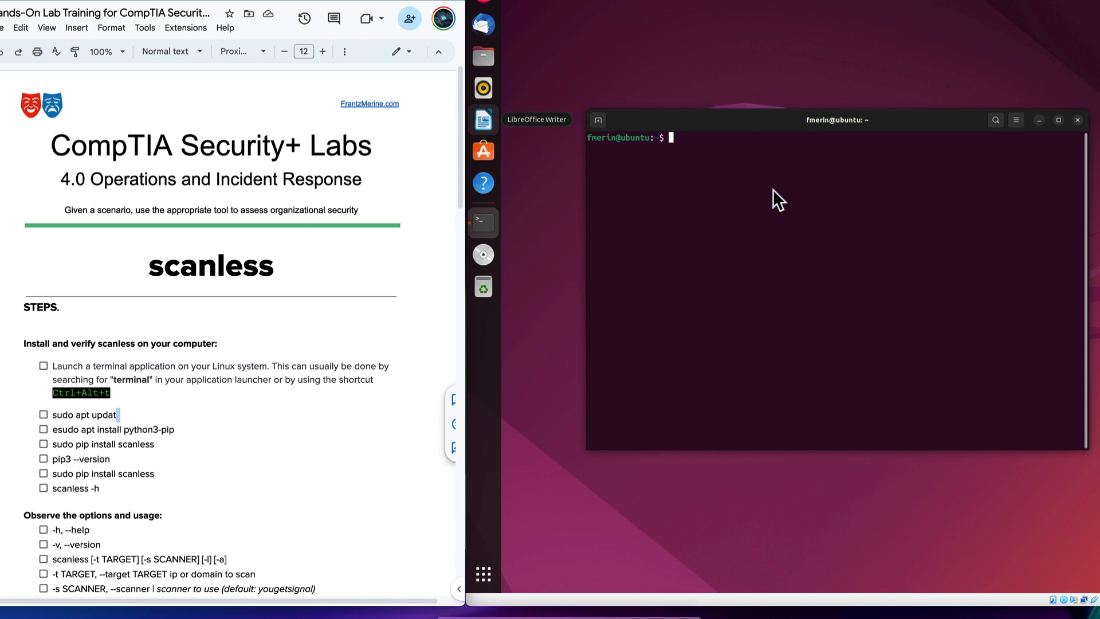
pyautogui.moveTo(748, 188)
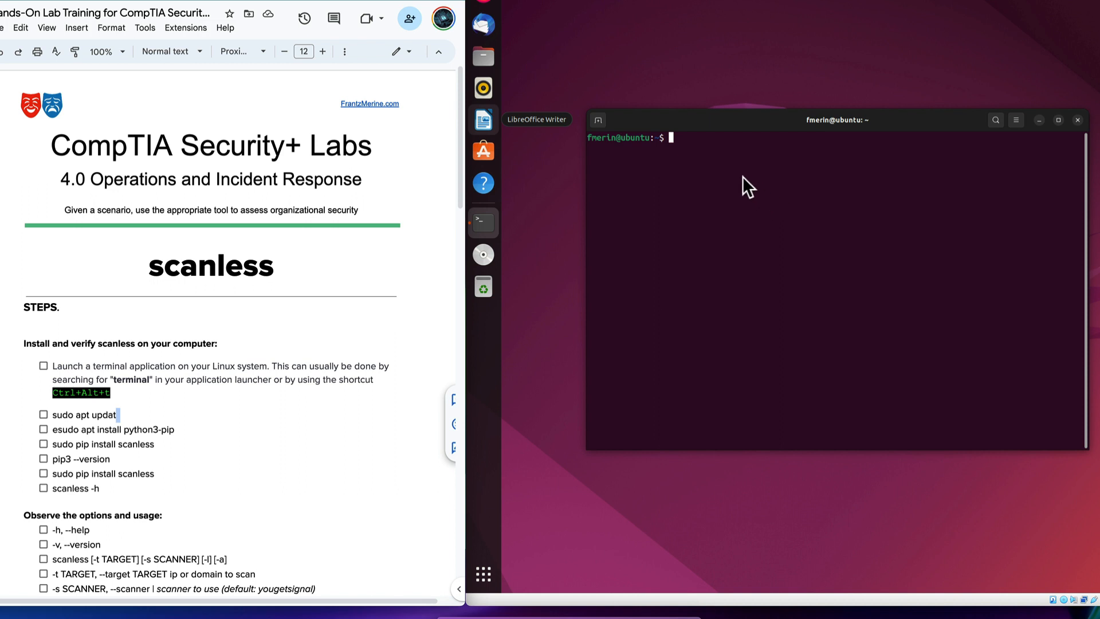
pyautogui.moveTo(744, 161)
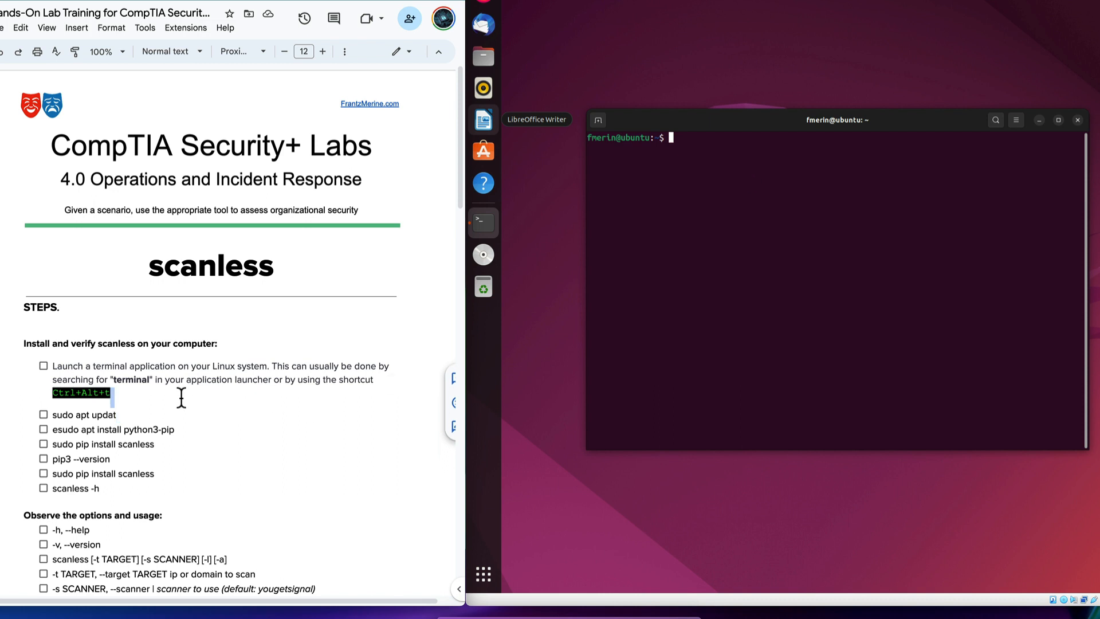
pyautogui.write('e')
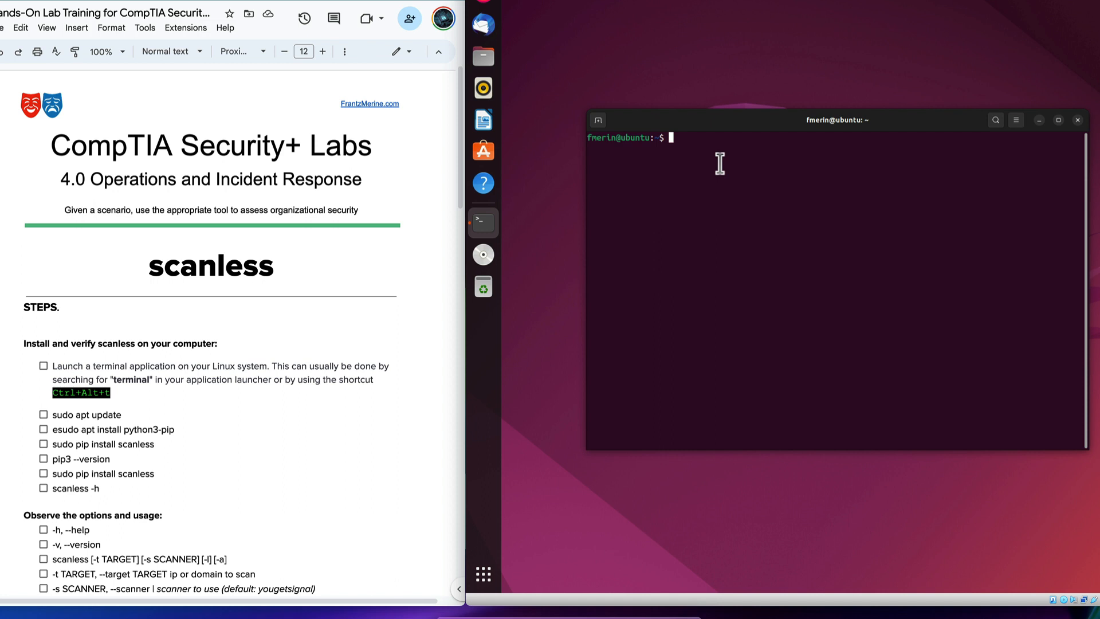
pyautogui.write('sudo apt update')
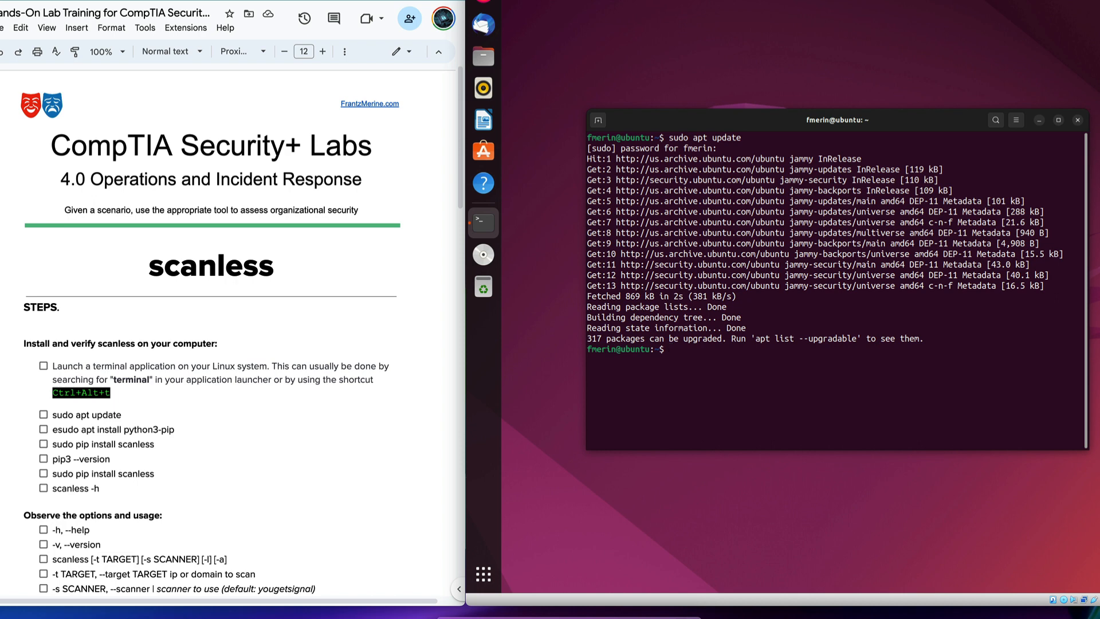
pyautogui.scroll(-3)
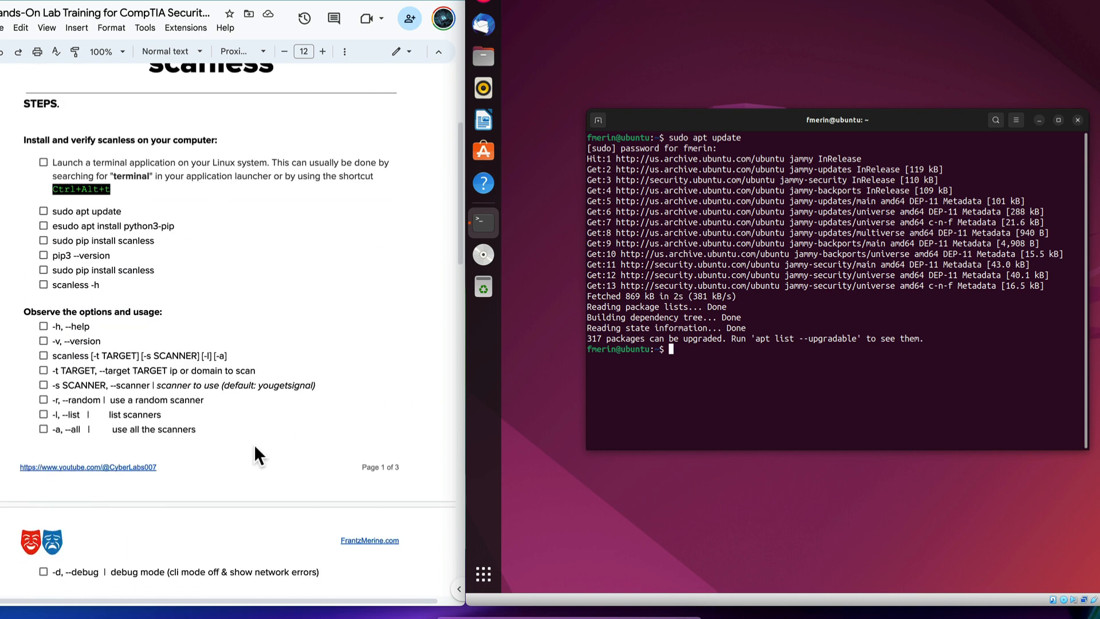
pyautogui.scroll(-3)
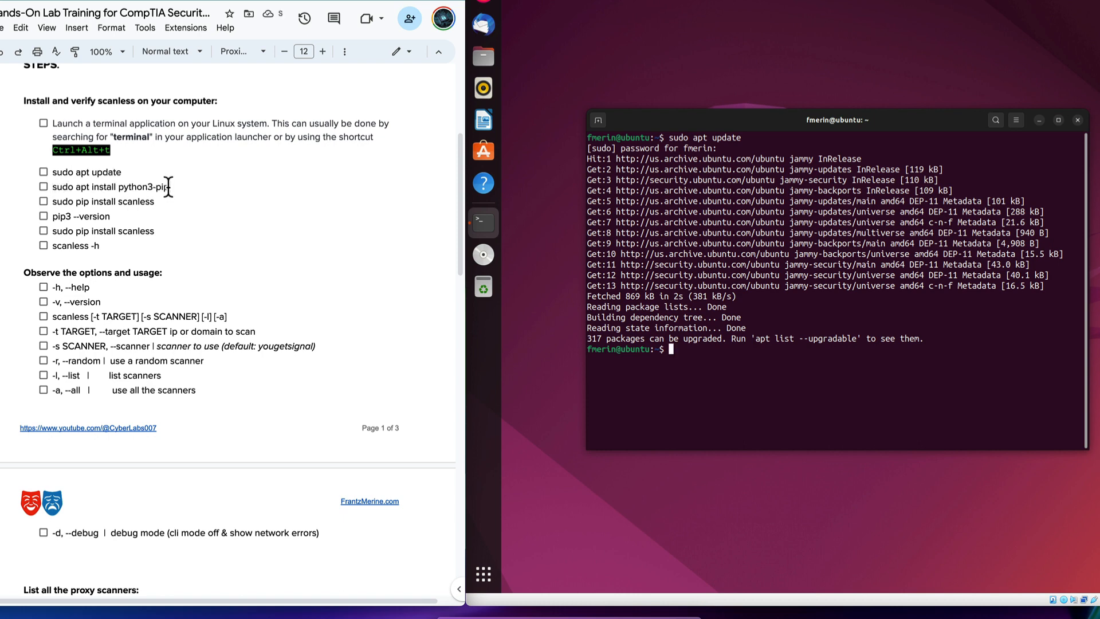
# Step: Install python3-pip with apt, then check pip3 --version (22.0.2 for Python 3.10)
pyautogui.doubleClick(110, 187)
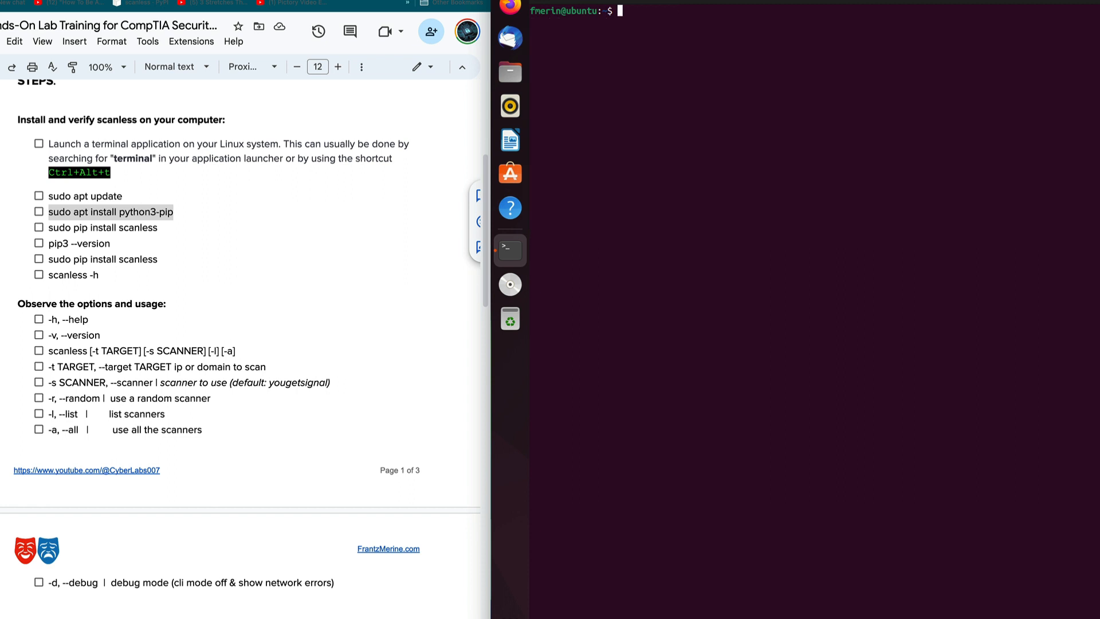
pyautogui.write('sudo apt install python3-pip')
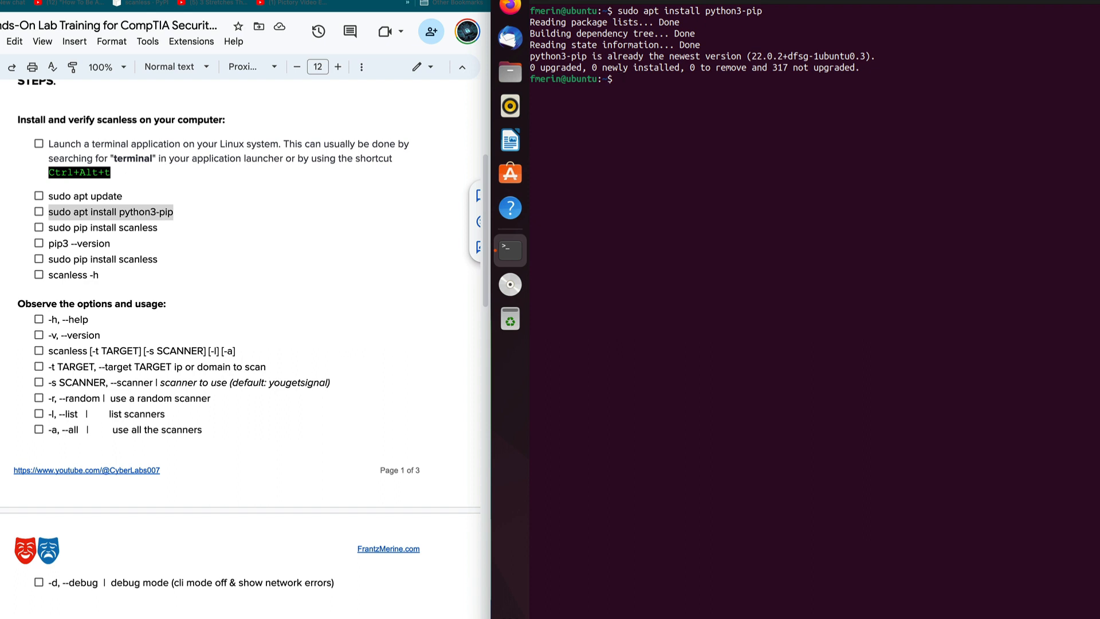
pyautogui.write('p')
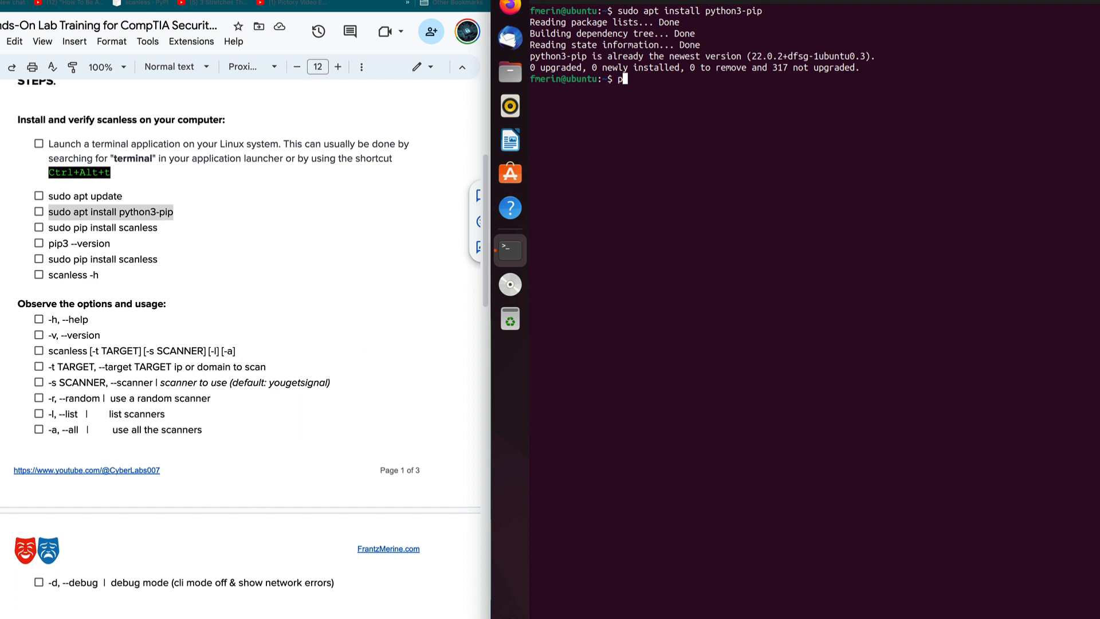
pyautogui.write('ip3 --version')
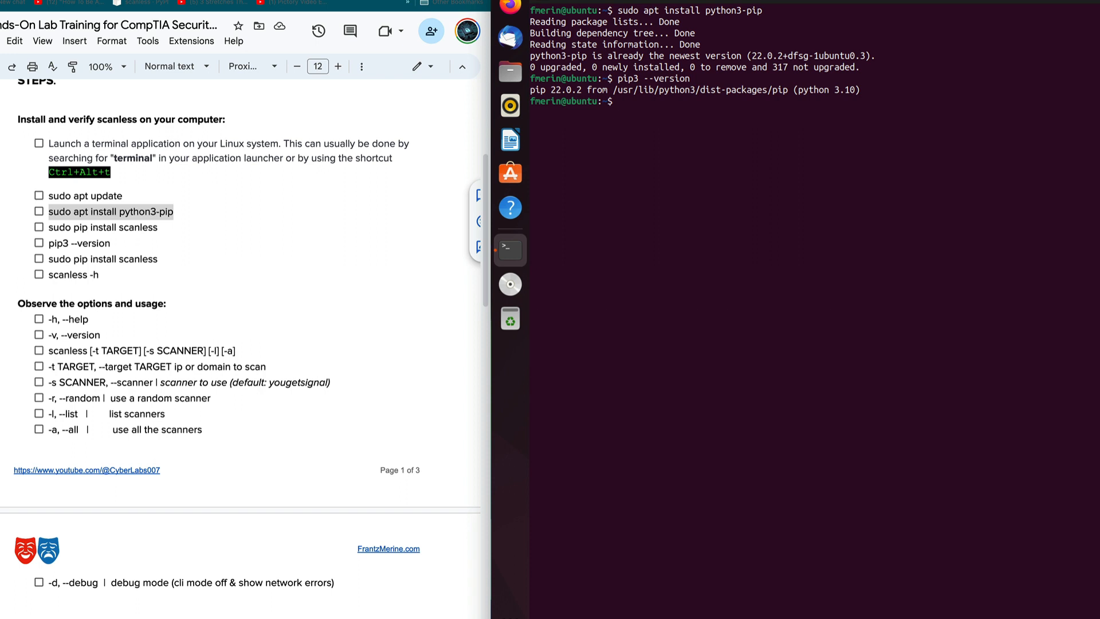
# Step: Install scanless via sudo pip, then show its help with scanless -h
pyautogui.write('sudo')
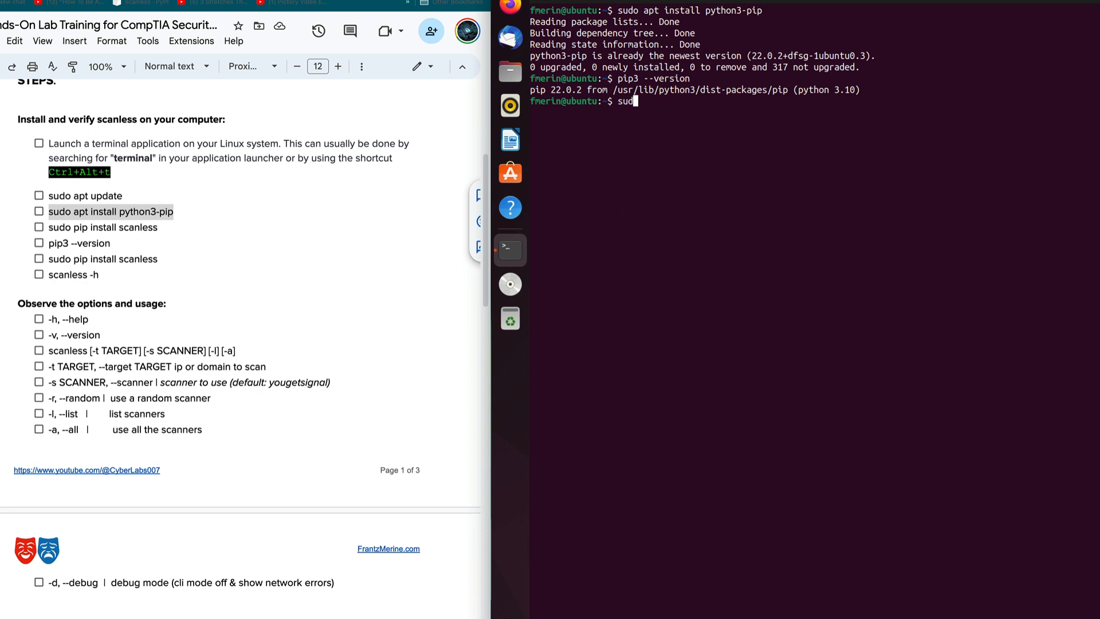
pyautogui.write('pip')
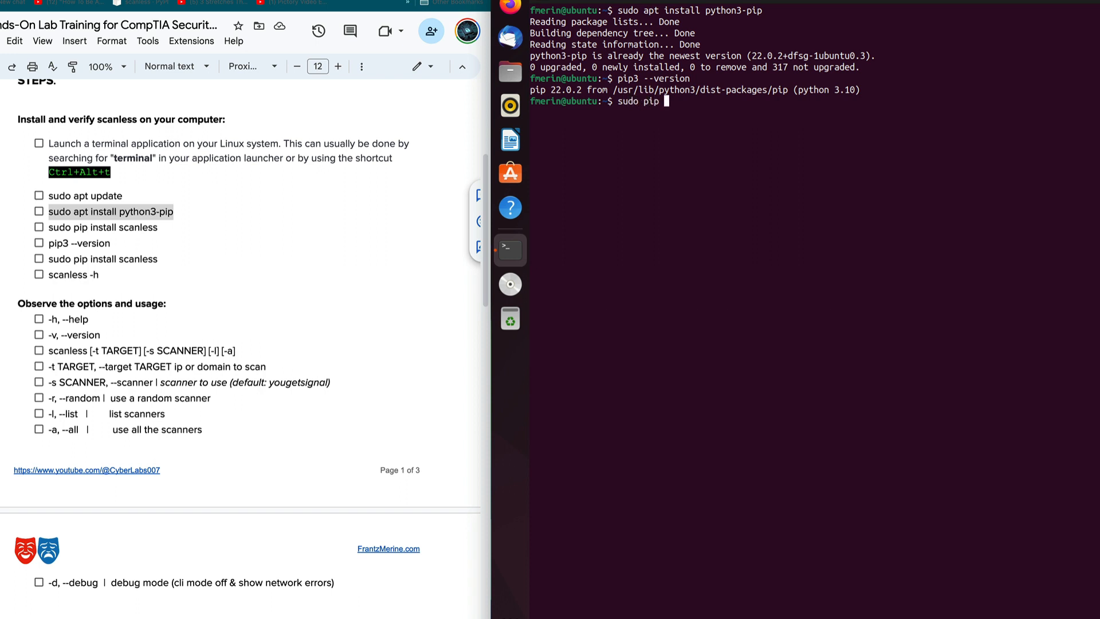
pyautogui.write('install')
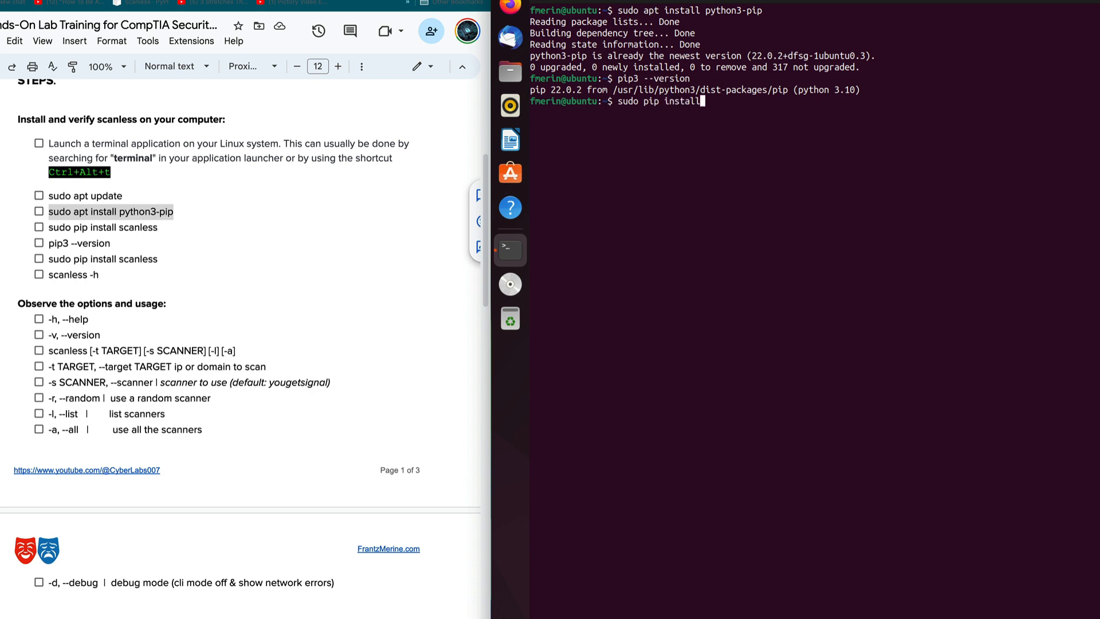
pyautogui.write('scanles')
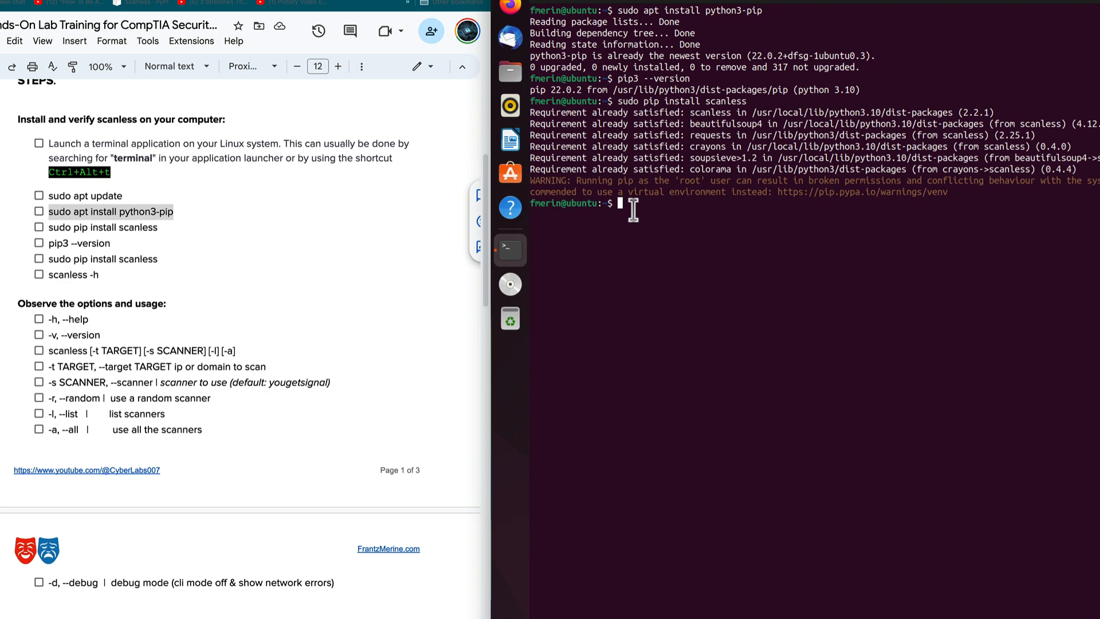
pyautogui.write('scanless -h')
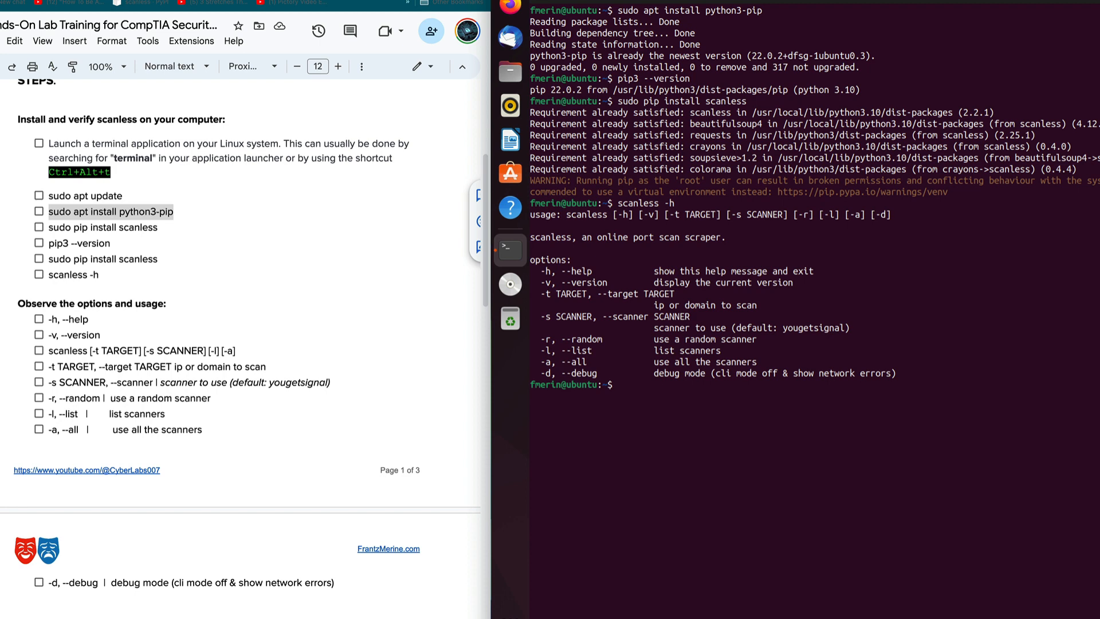
pyautogui.moveTo(174, 392)
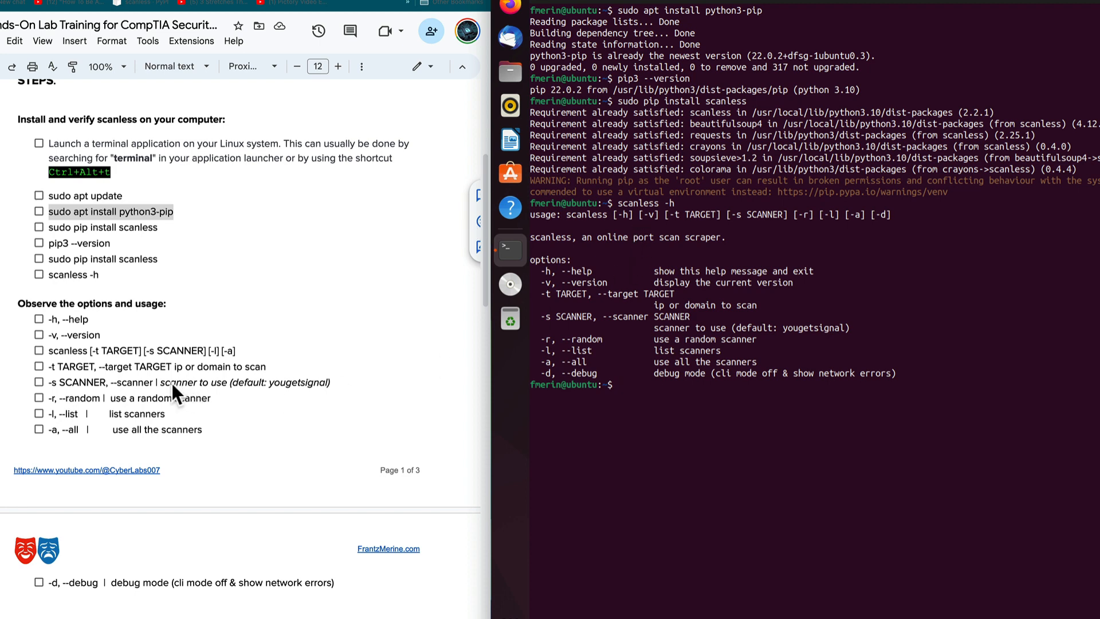
pyautogui.moveTo(285, 324)
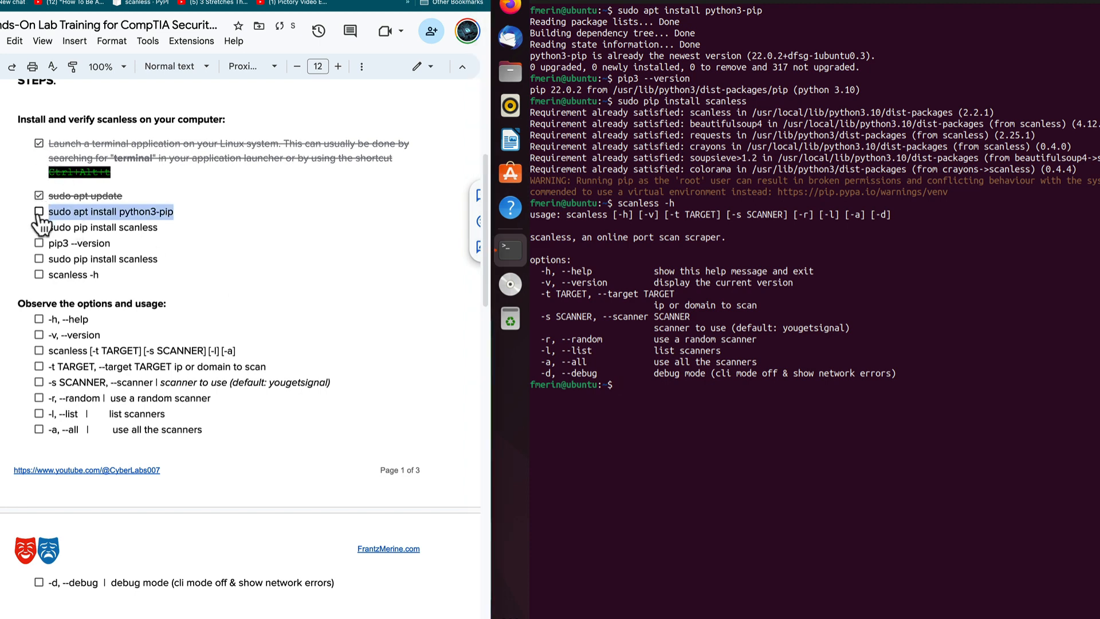
# Step: Tick the python3-pip, pip3 --version and pip install scanless steps done in the checklist
pyautogui.click(39, 211)
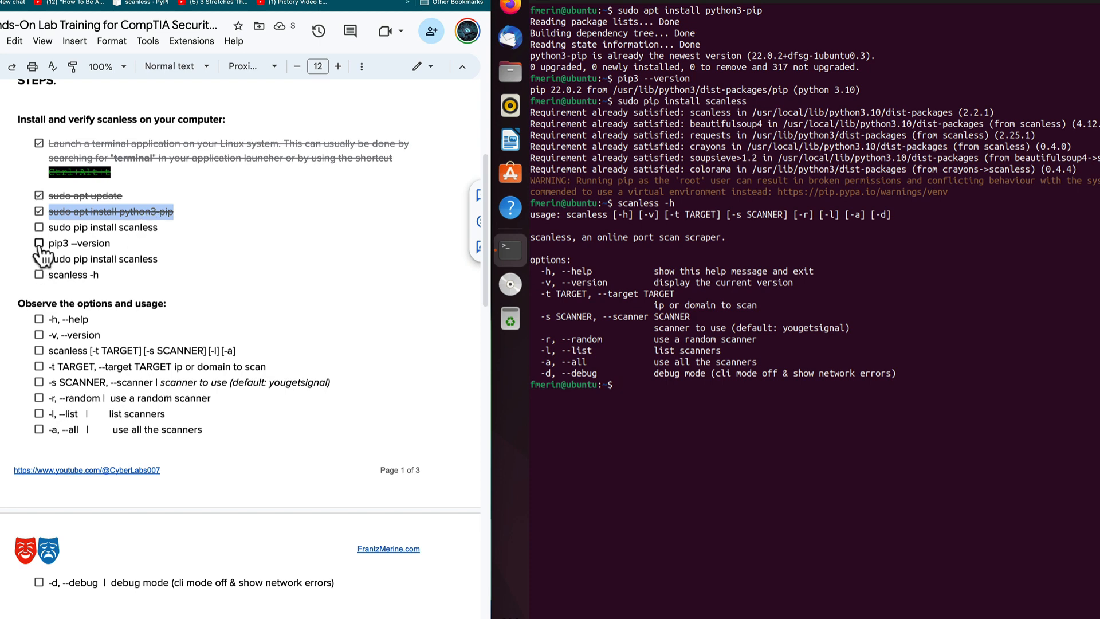
pyautogui.click(39, 243)
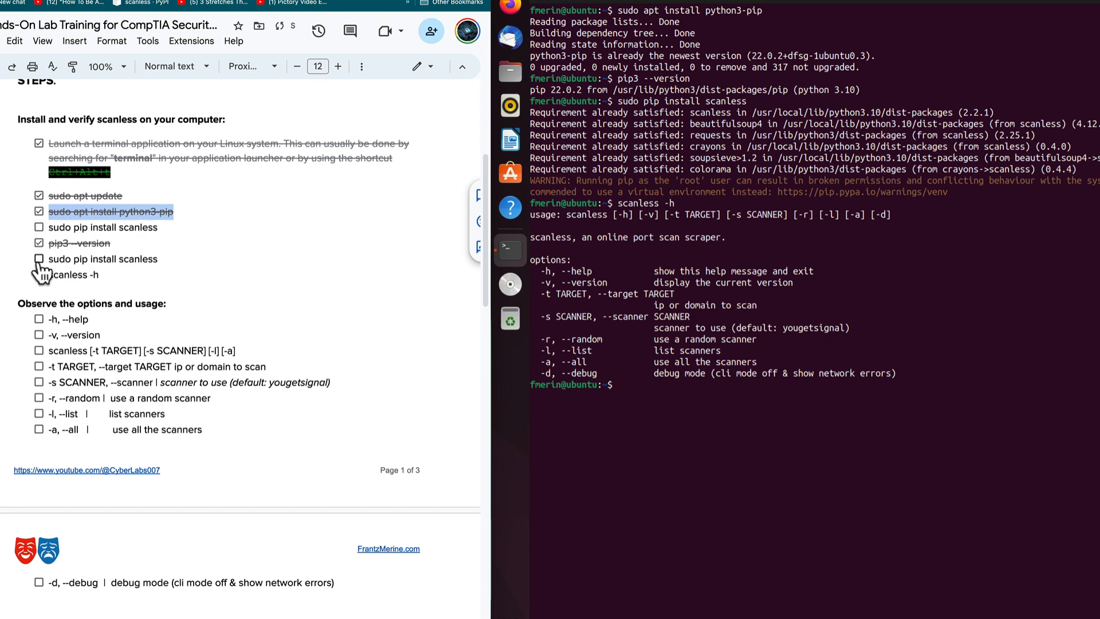
pyautogui.click(39, 257)
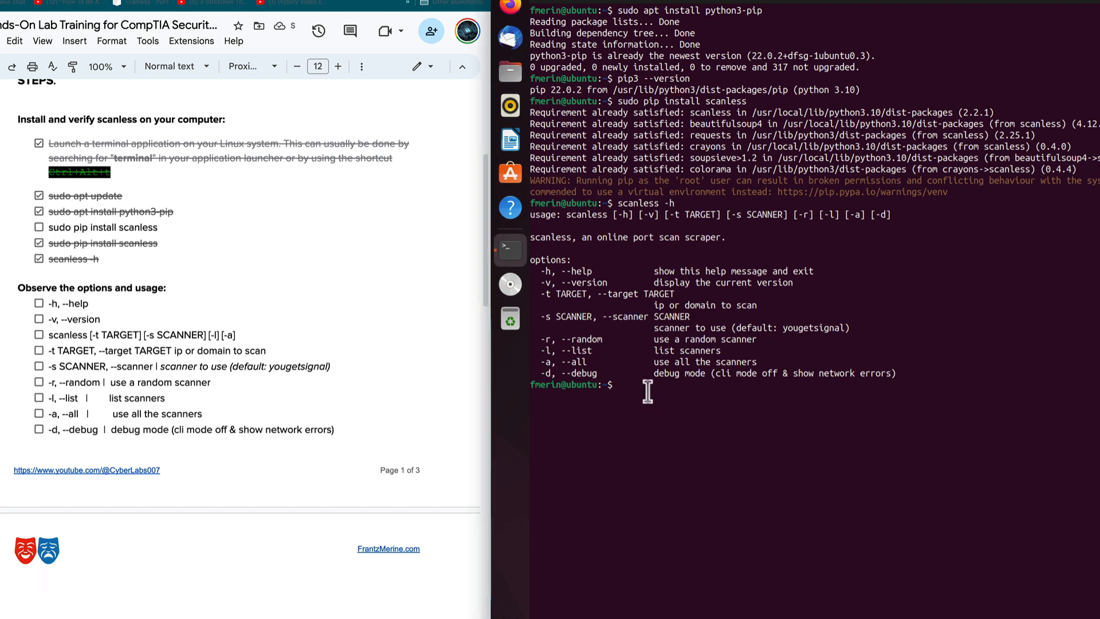
pyautogui.write('cl')
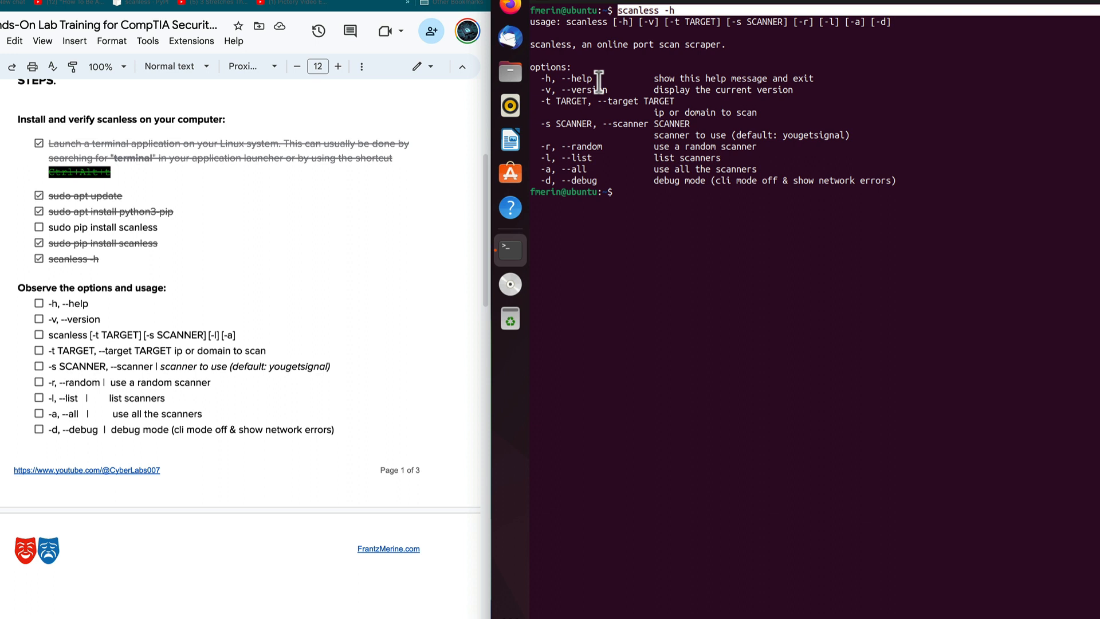
pyautogui.moveTo(575, 114)
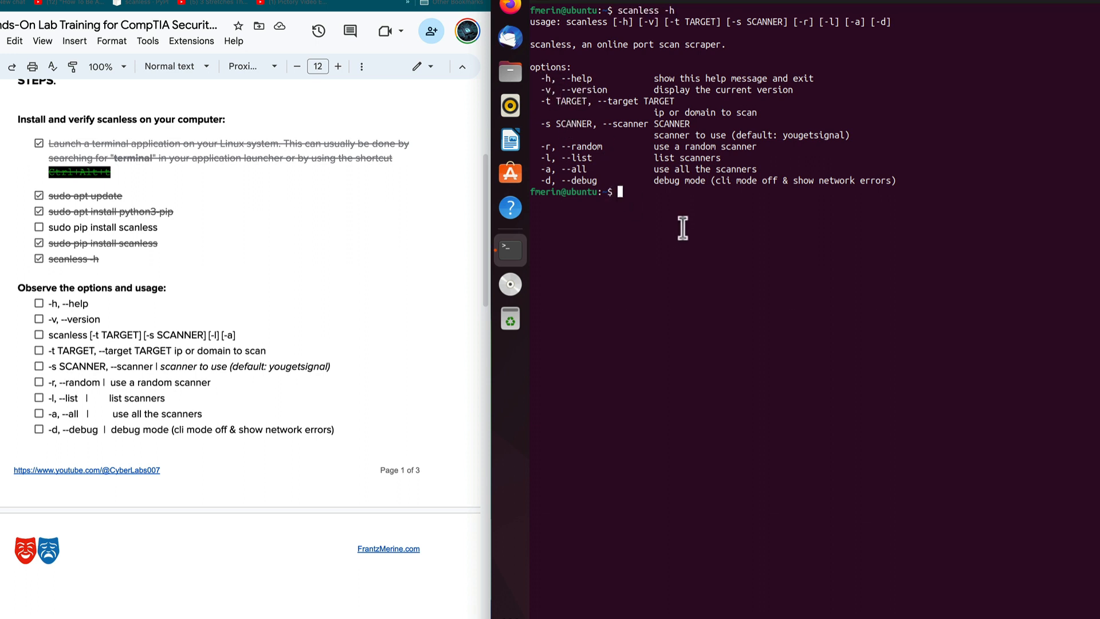
# Step: Run scanless -v to report version v2.2.1
pyautogui.write('scanless -v')
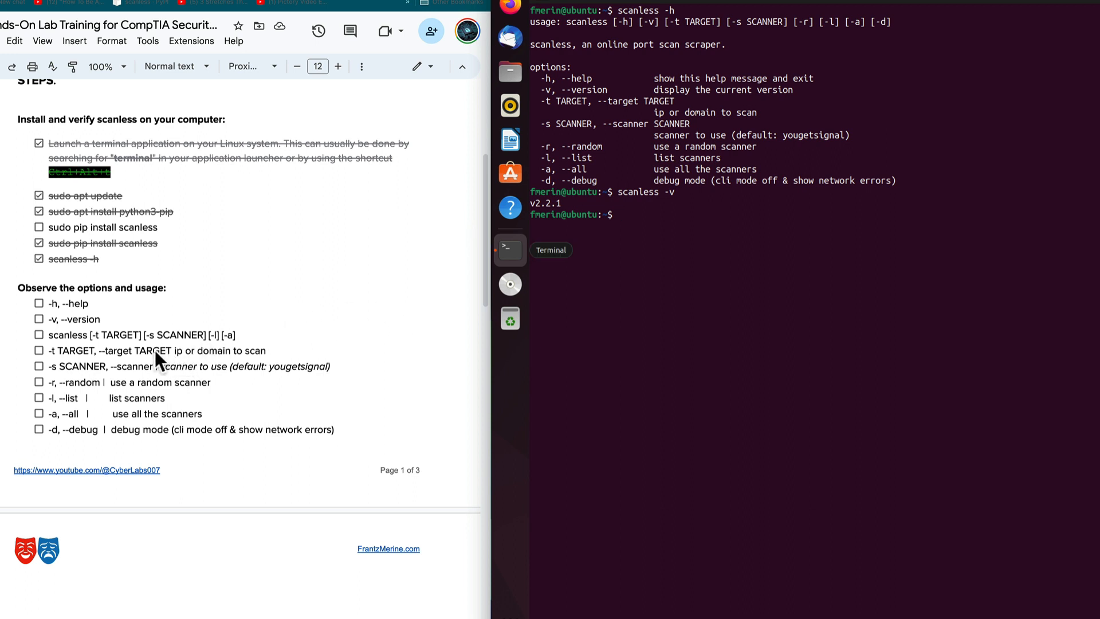
pyautogui.moveTo(159, 354)
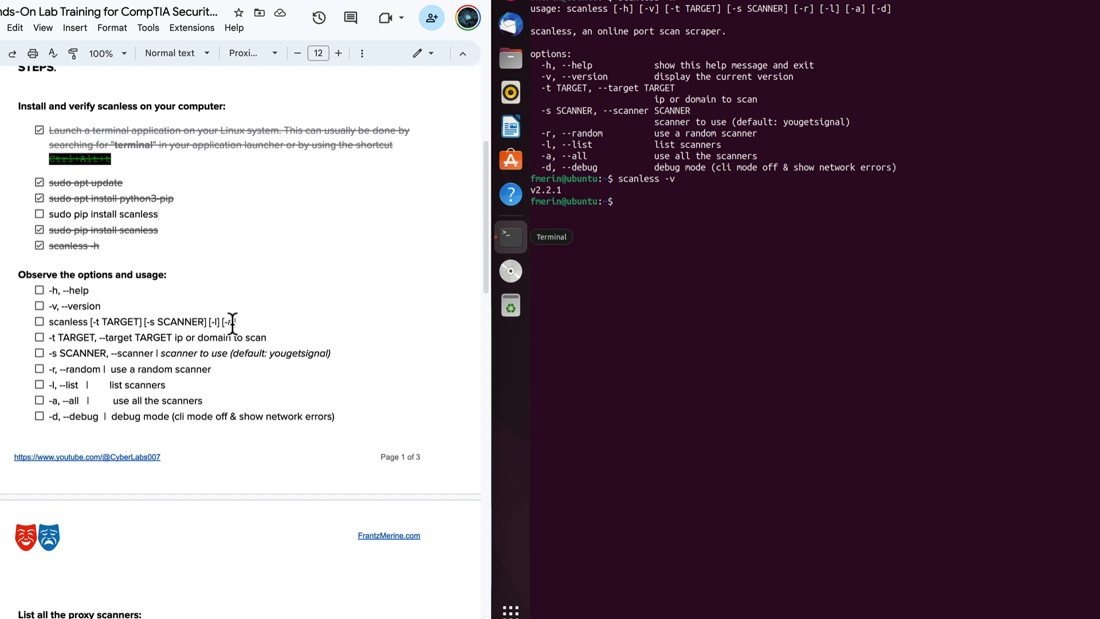
# Step: Tick the -h and -v option items done and move to the proxy scanner list section
pyautogui.click(39, 290)
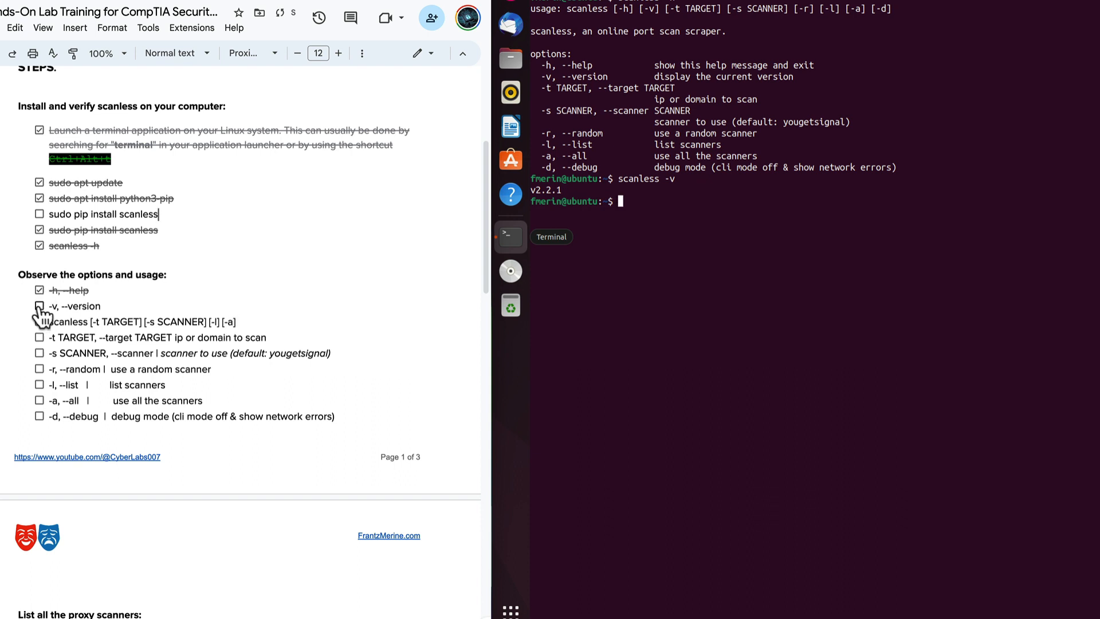
pyautogui.click(39, 305)
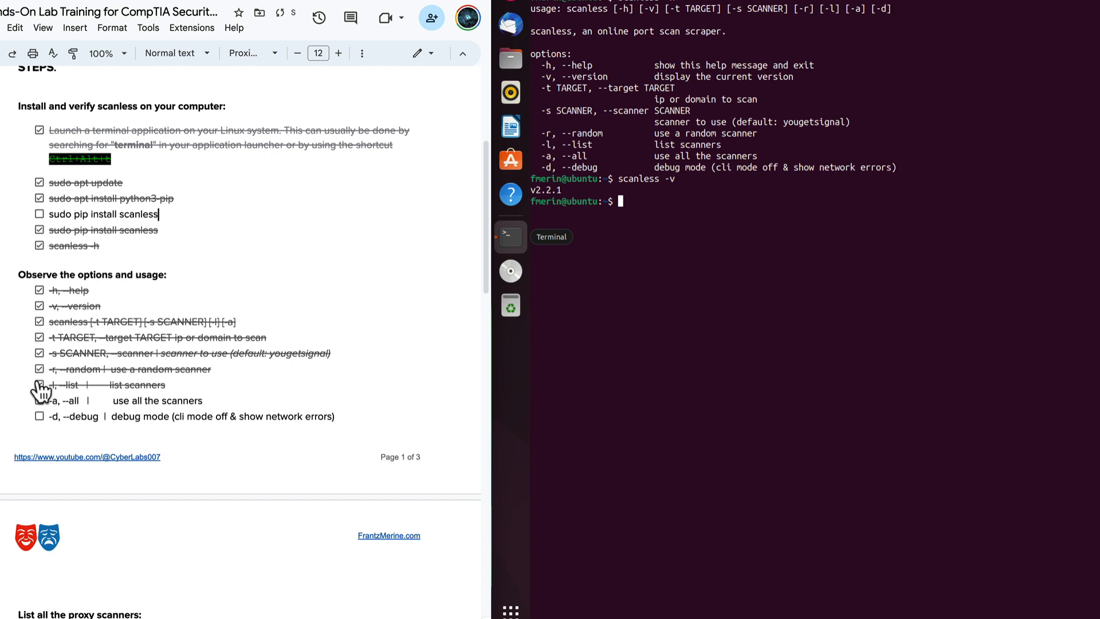
pyautogui.scroll(-3)
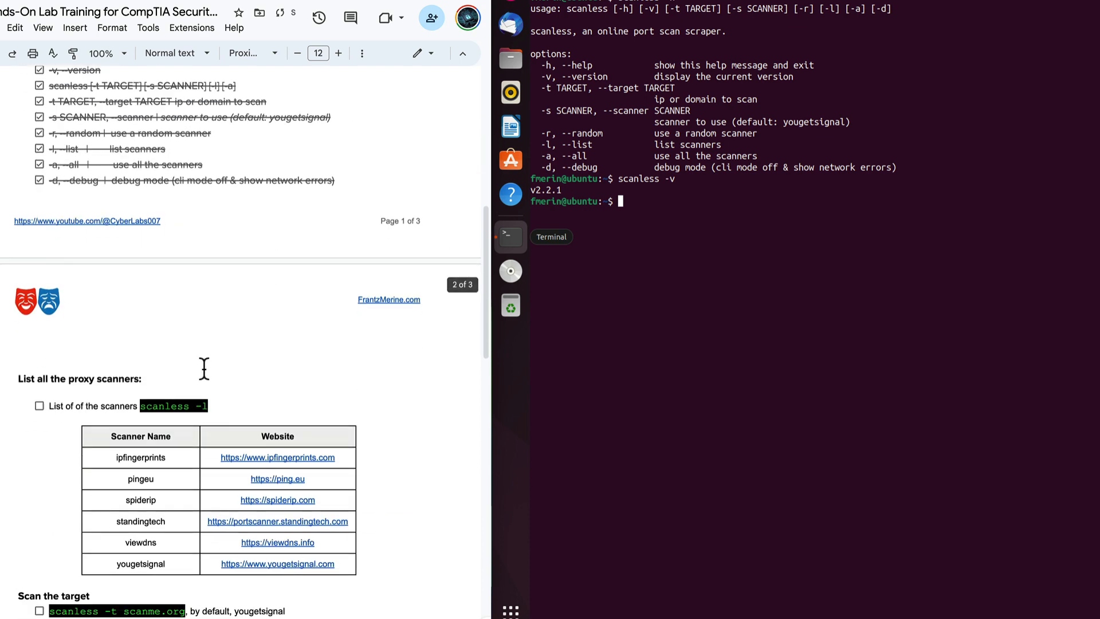
pyautogui.scroll(-3)
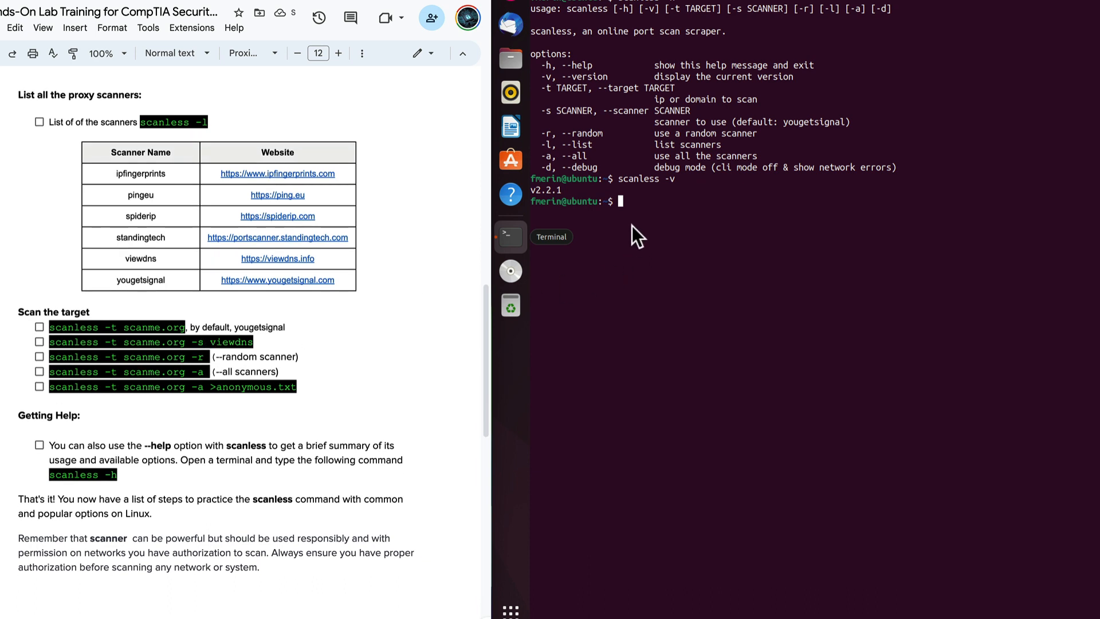
pyautogui.write('scanless -v')
pyautogui.write('scanless -l')
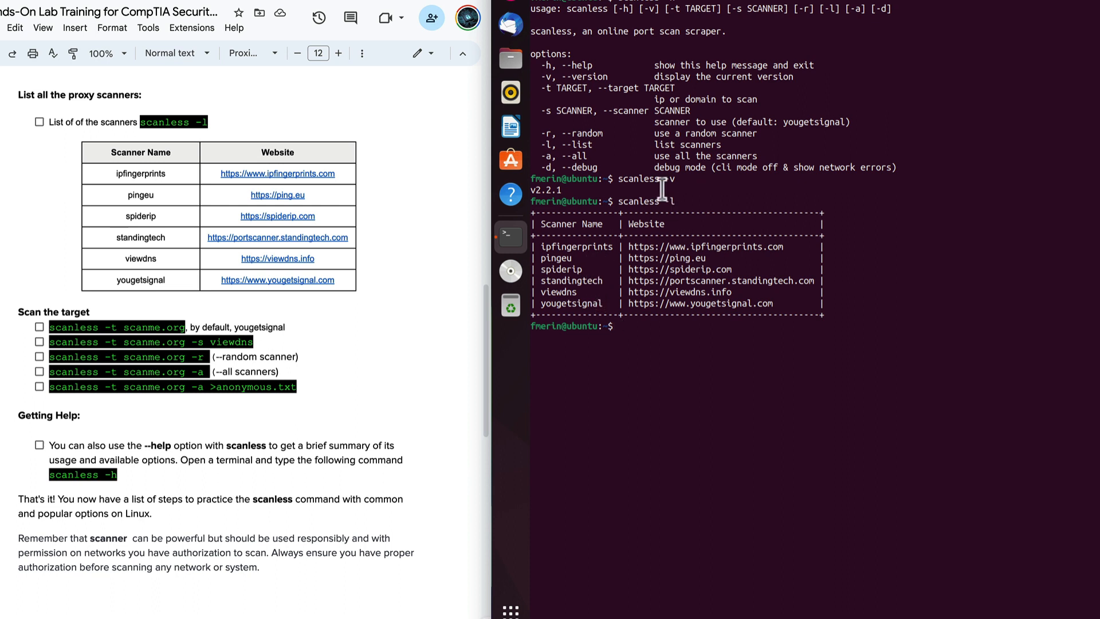
pyautogui.moveTo(416, 216)
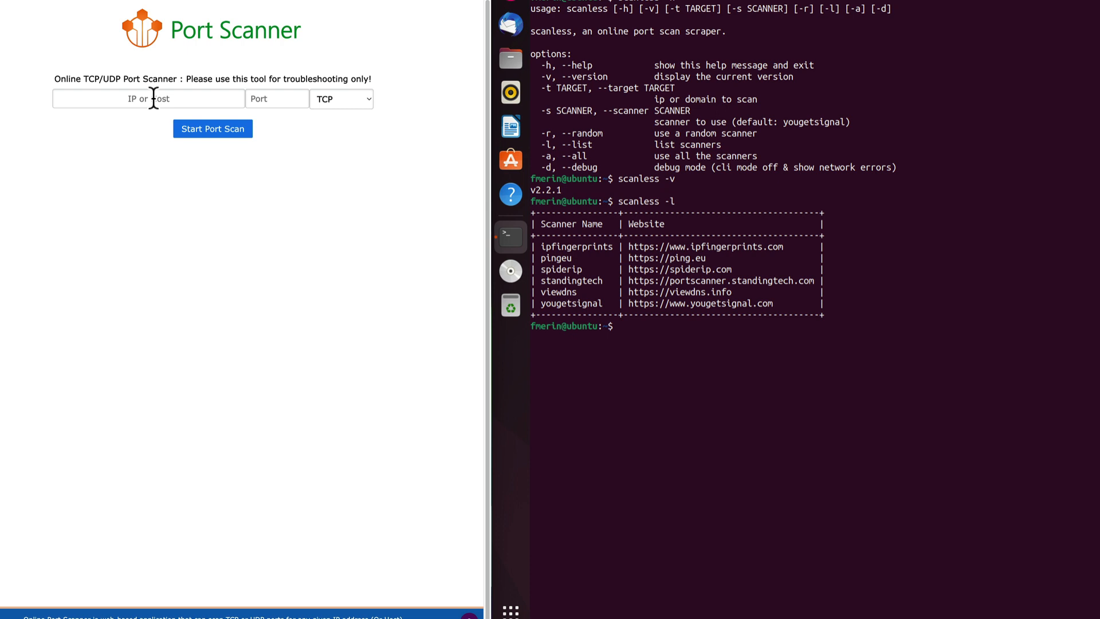
# Step: Run a TCP port check of 8.8.8.8 on port 53, which reports open
pyautogui.click(148, 99)
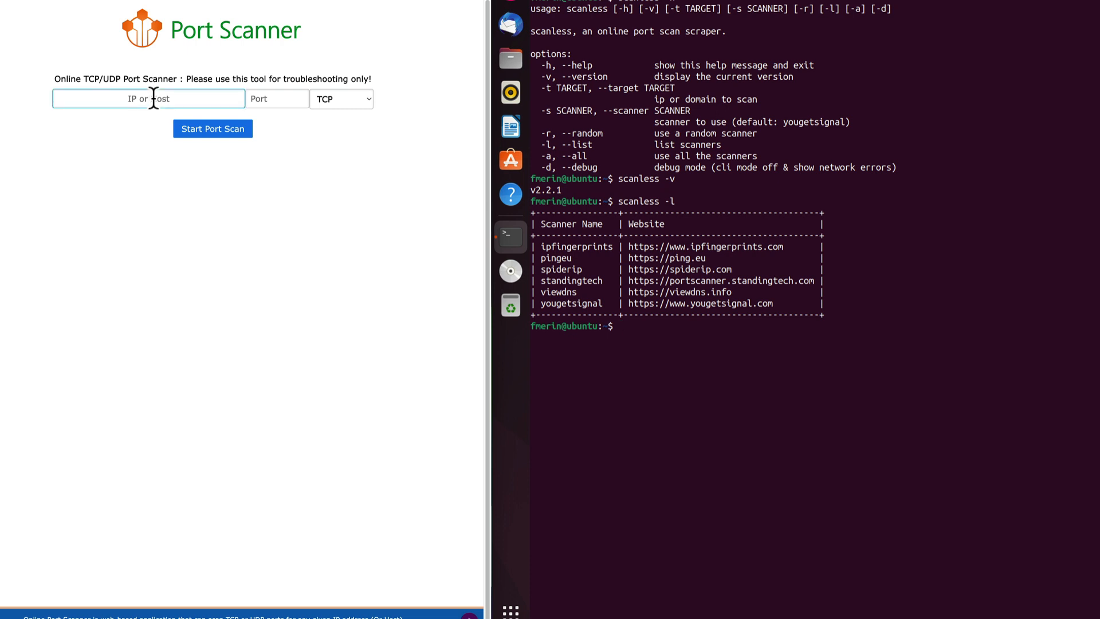
pyautogui.write('8.8.8.8')
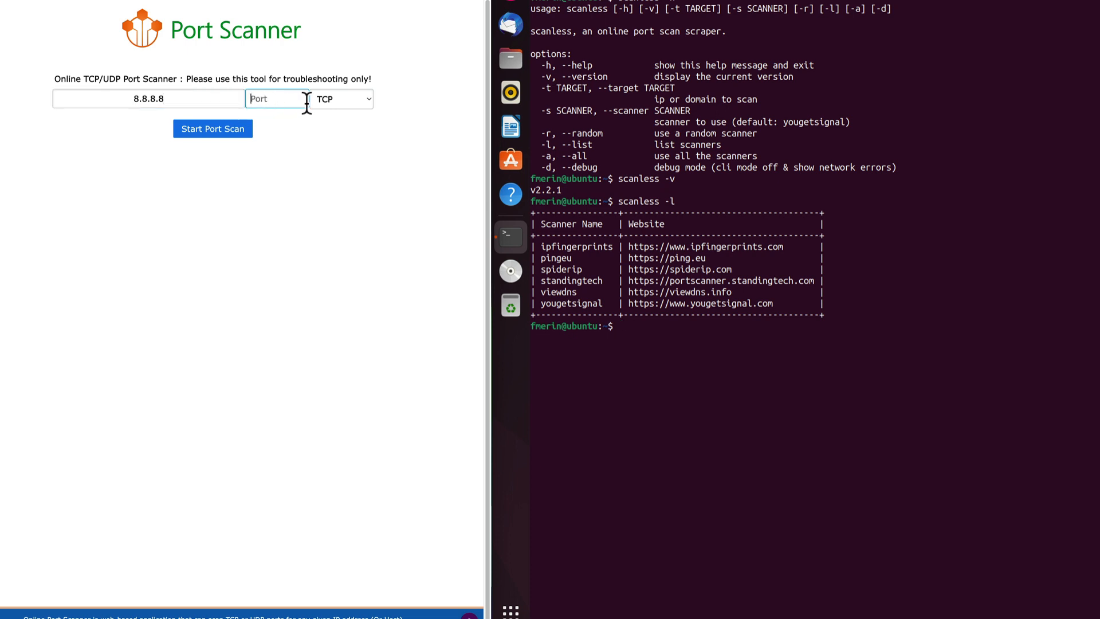
pyautogui.write('53')
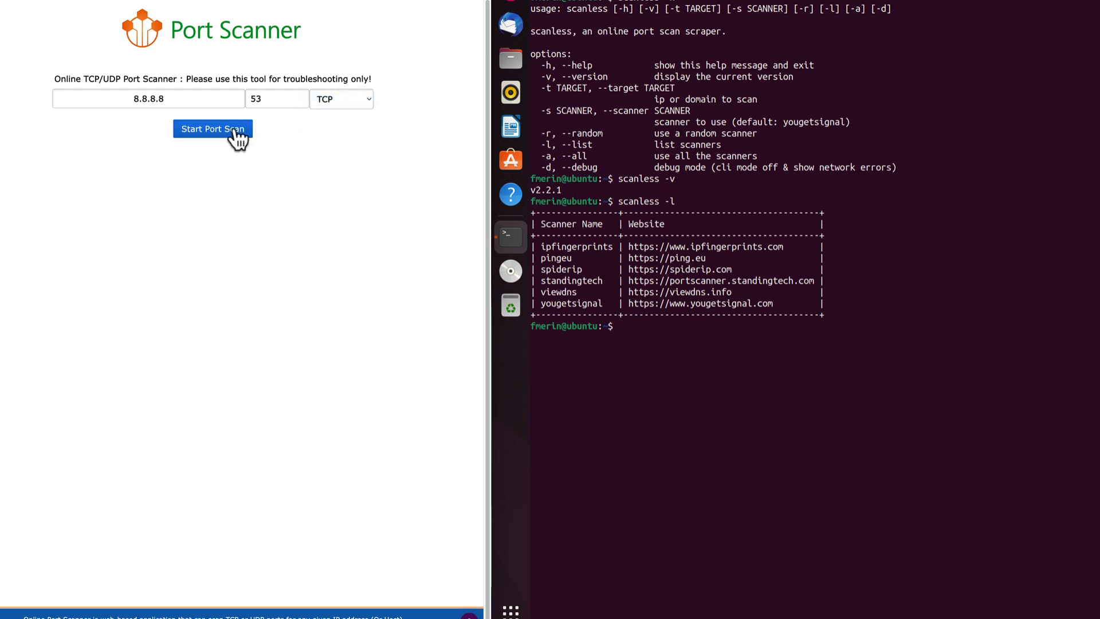
pyautogui.click(212, 129)
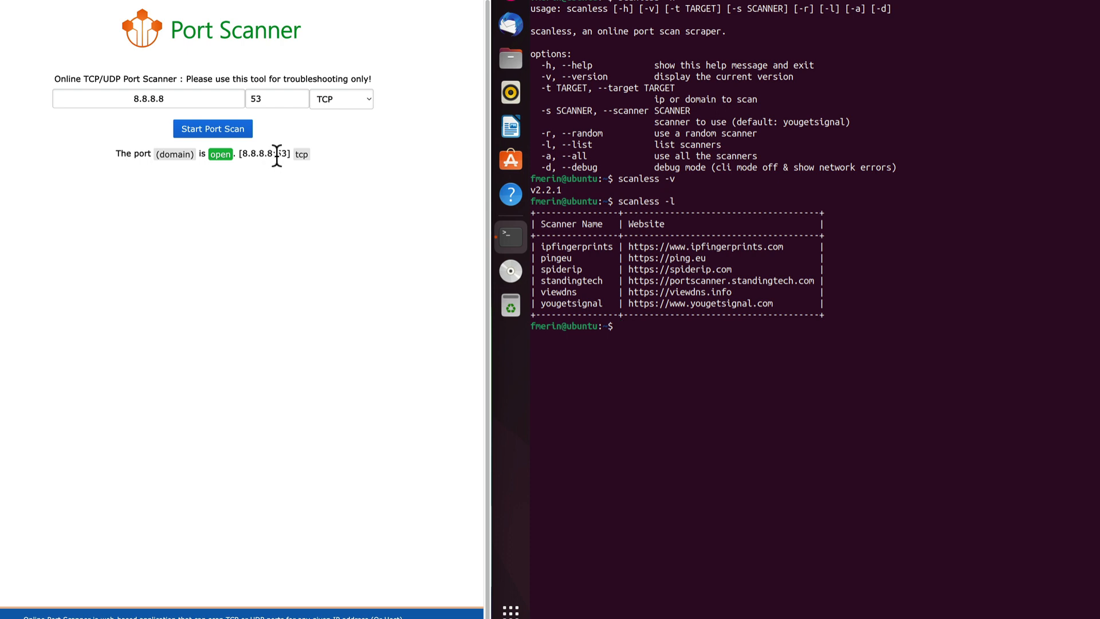
pyautogui.moveTo(290, 147)
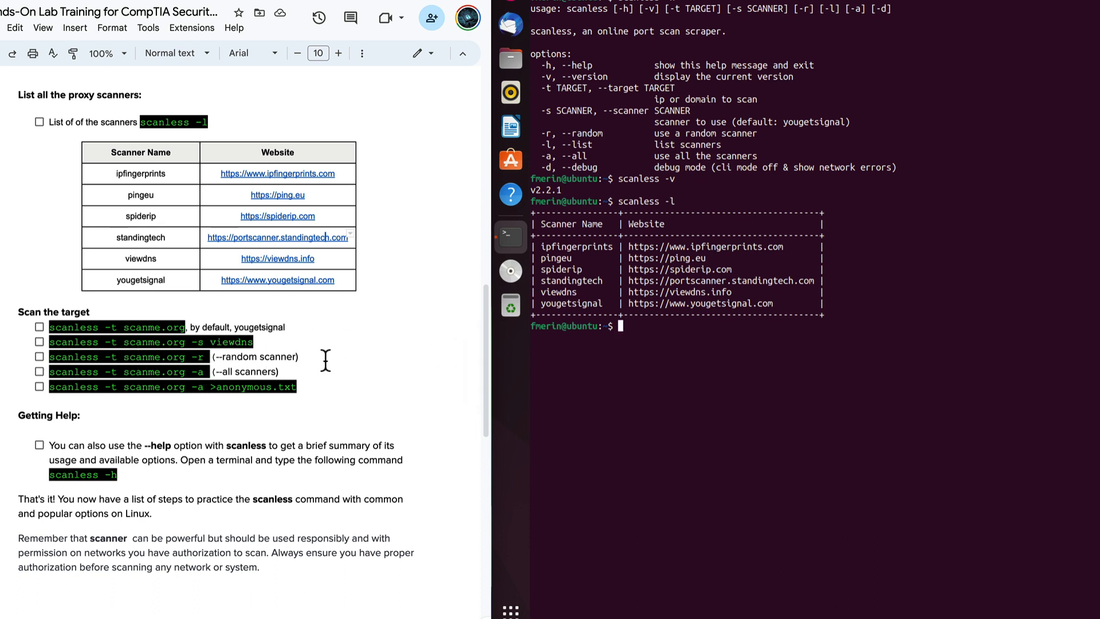
pyautogui.moveTo(567, 359)
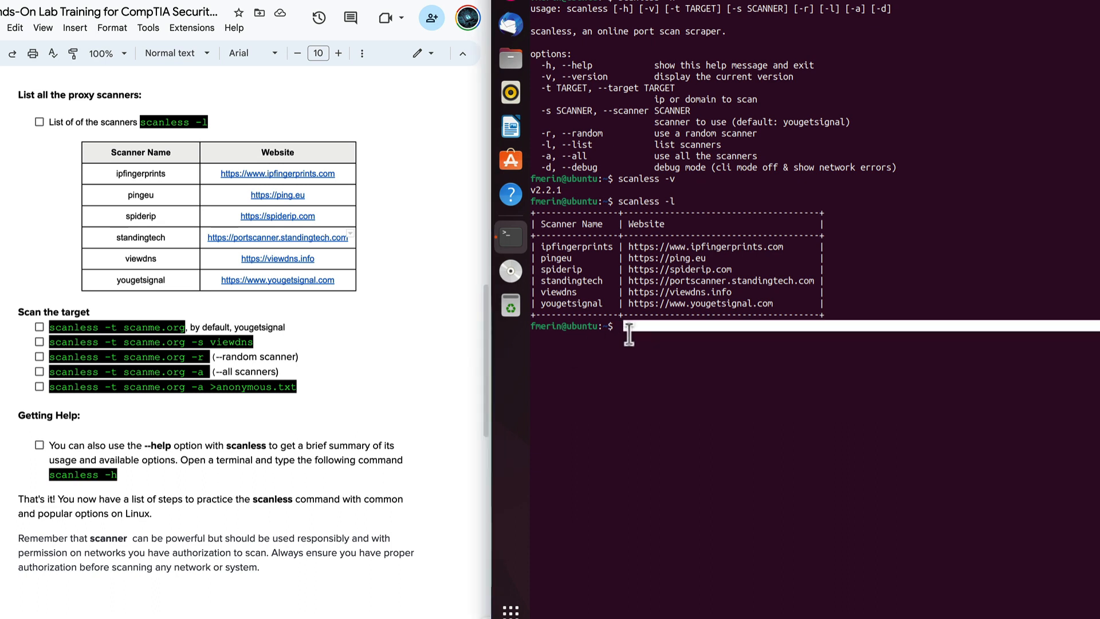
# Step: Enter scanless -t scanme.org at the prompt for a default-scanner scan
pyautogui.write('scanless -l')
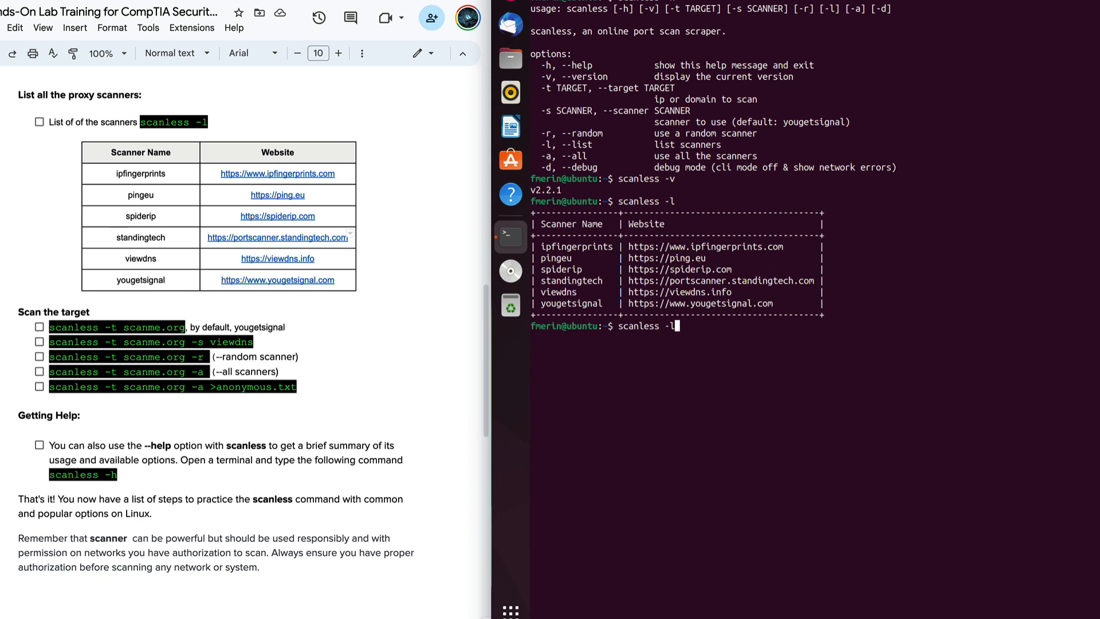
pyautogui.press('Backspace')
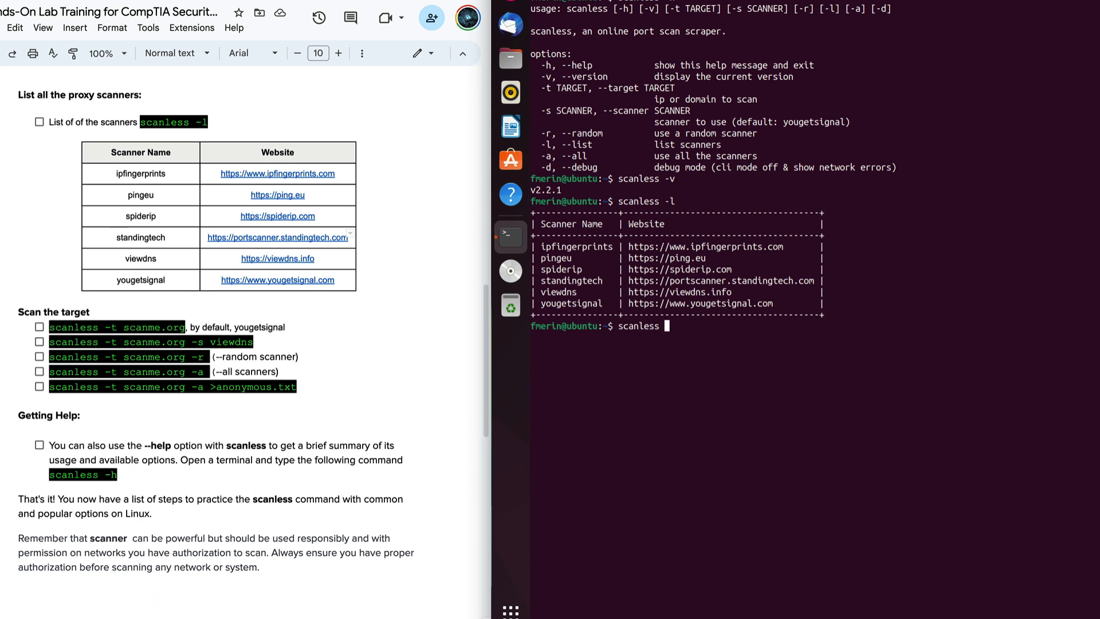
pyautogui.write('-t s')
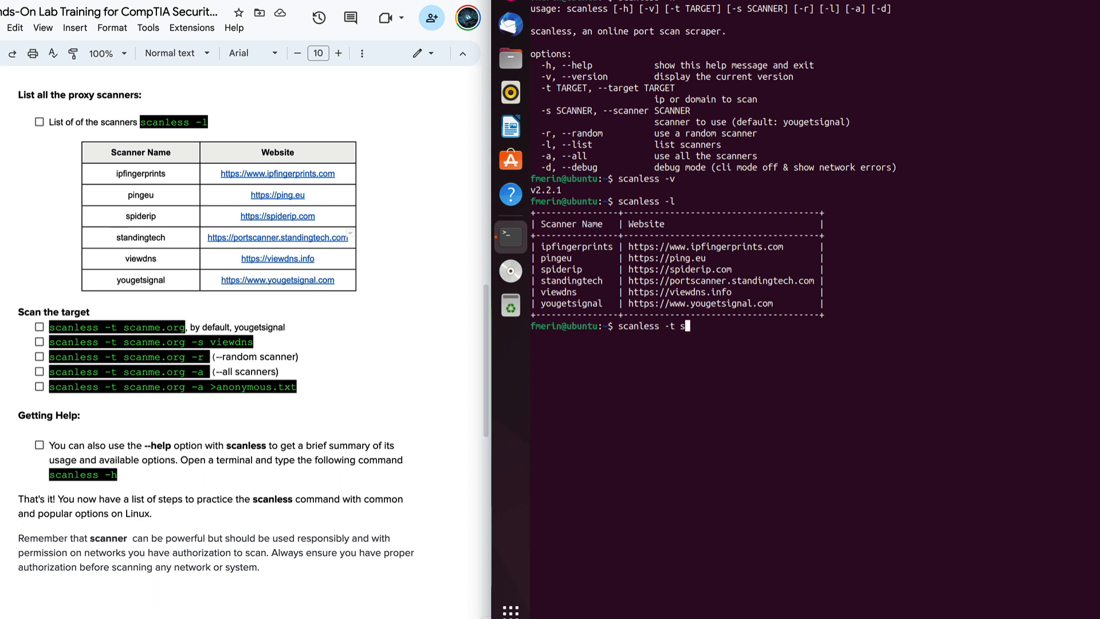
pyautogui.write('canme.org')
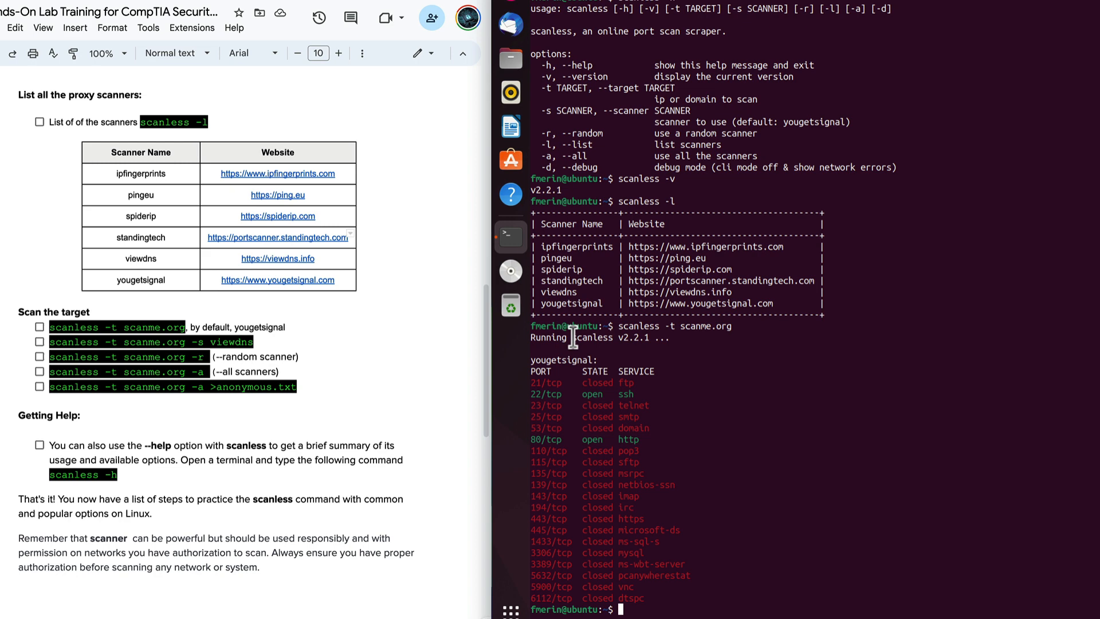
pyautogui.moveTo(586, 386)
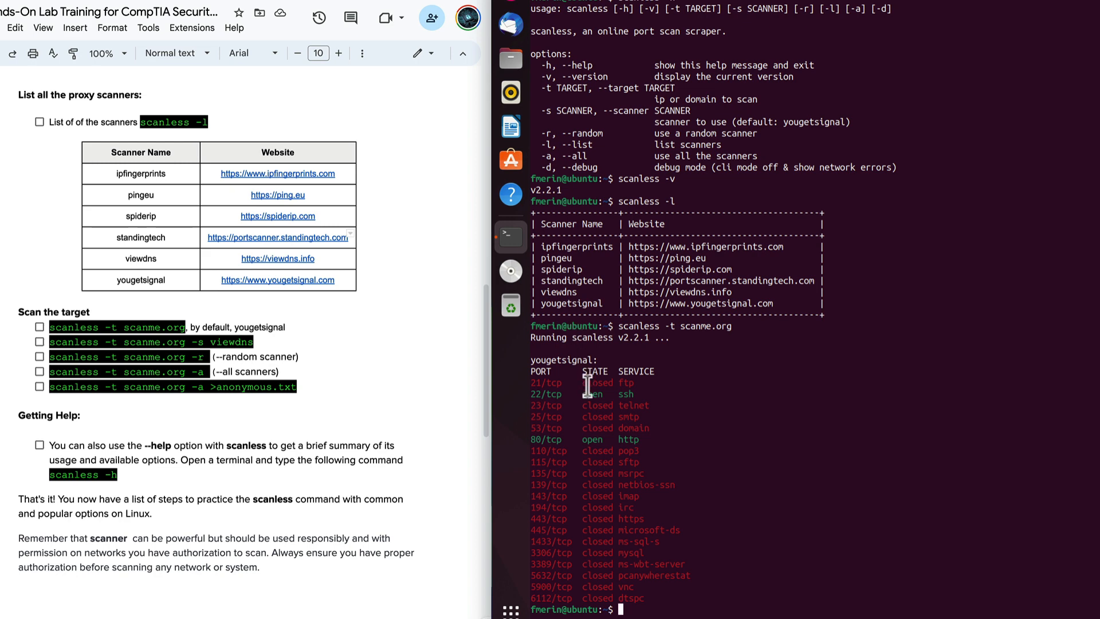
pyautogui.moveTo(552, 406)
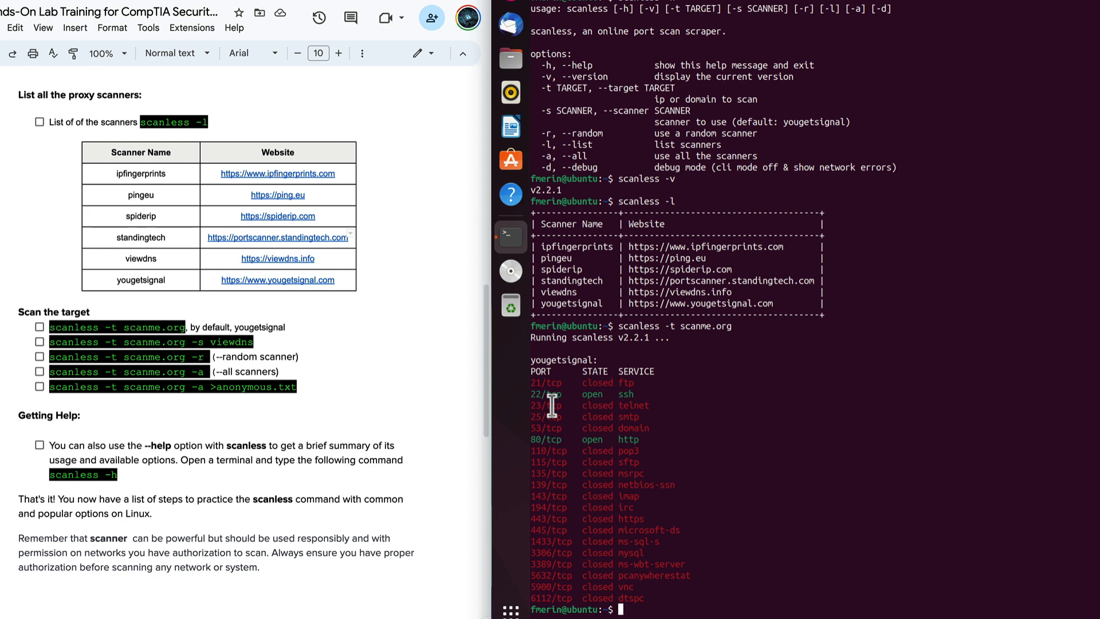
pyautogui.moveTo(557, 398)
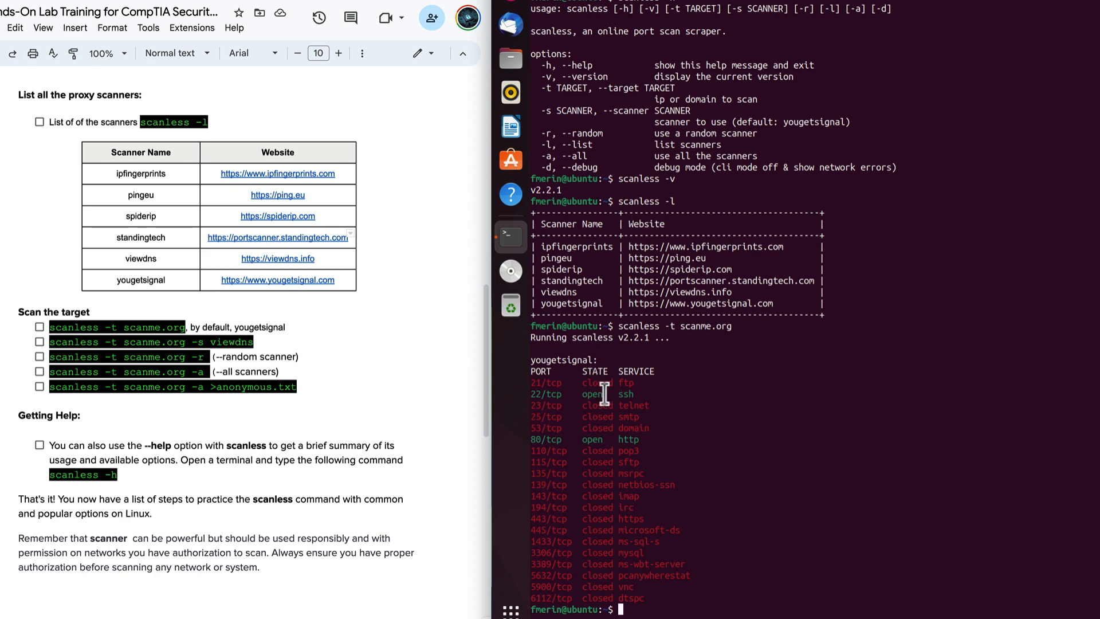
pyautogui.moveTo(560, 420)
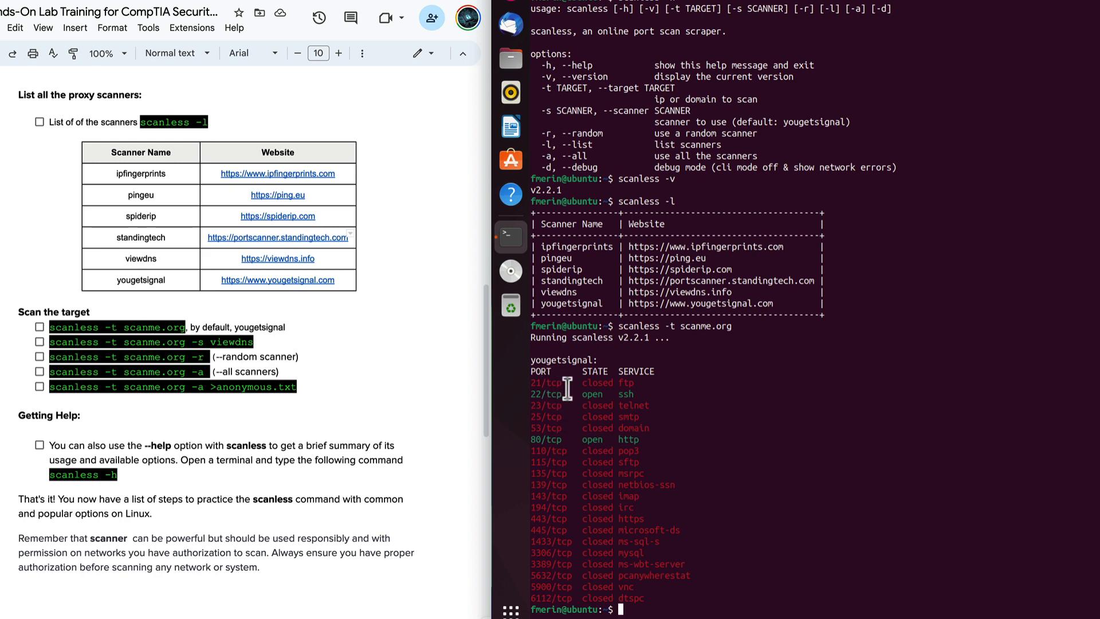
pyautogui.moveTo(596, 399)
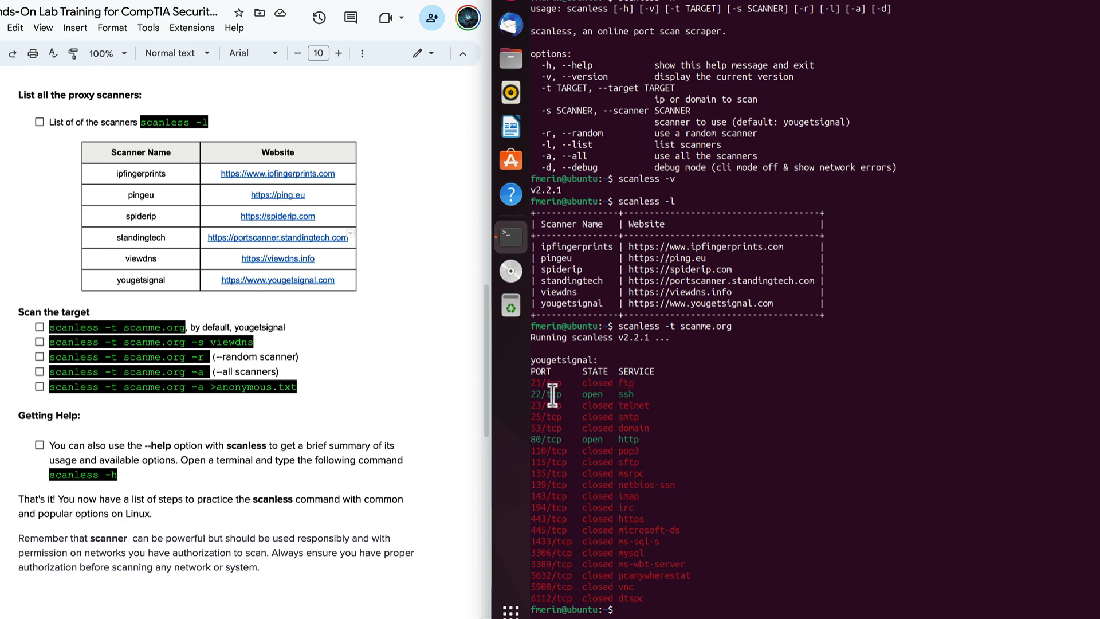
pyautogui.moveTo(705, 325)
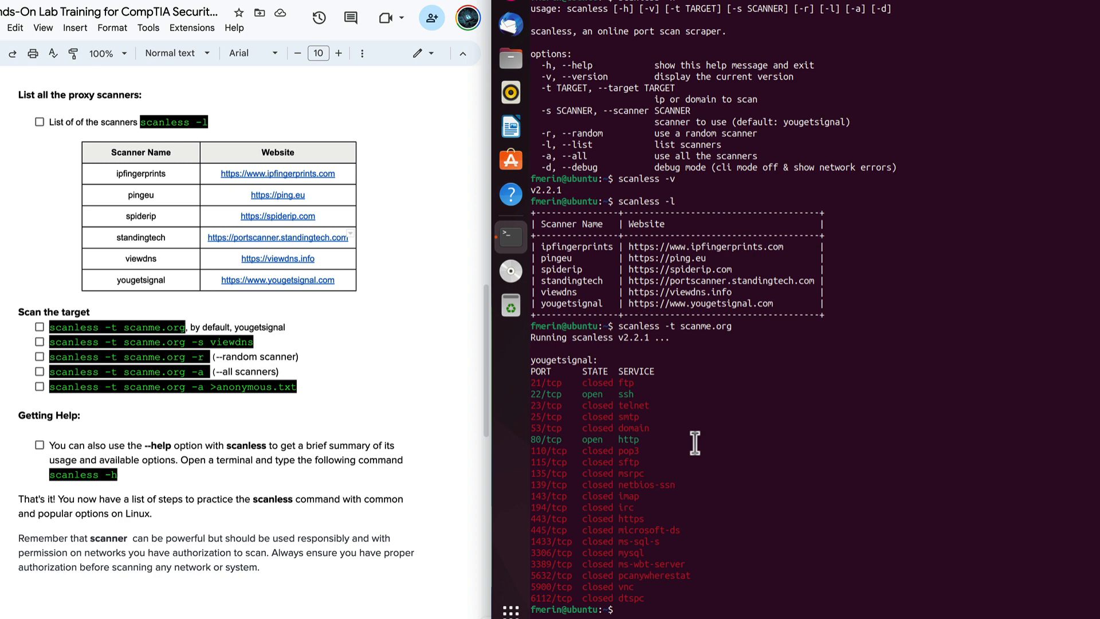
pyautogui.moveTo(664, 390)
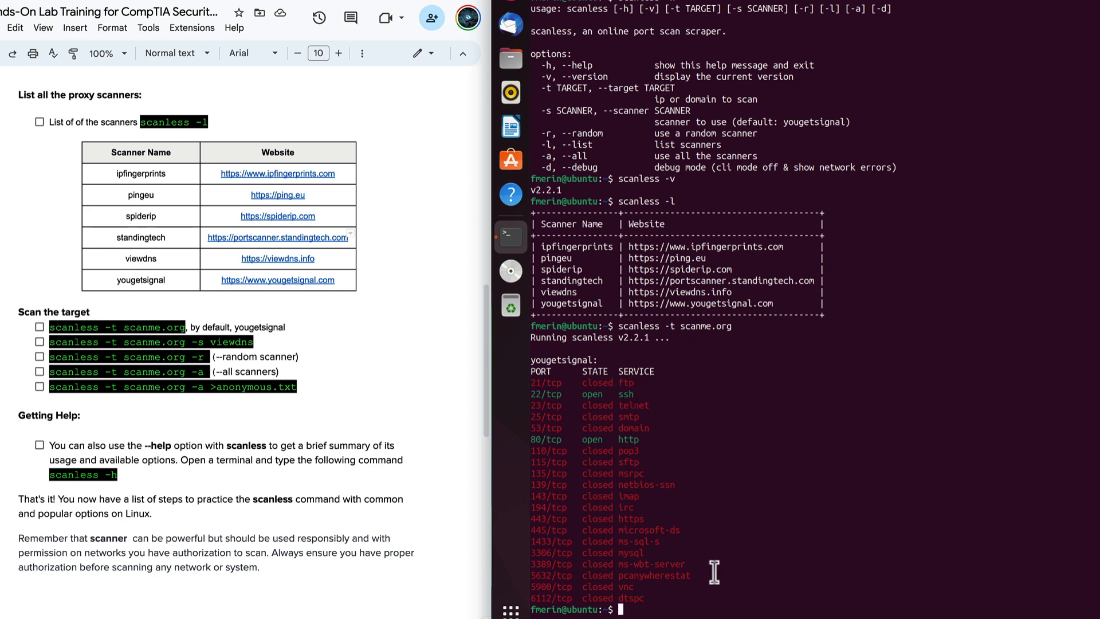
# Step: Clear the terminal after reading the yougetsignal scan results
pyautogui.write('c')
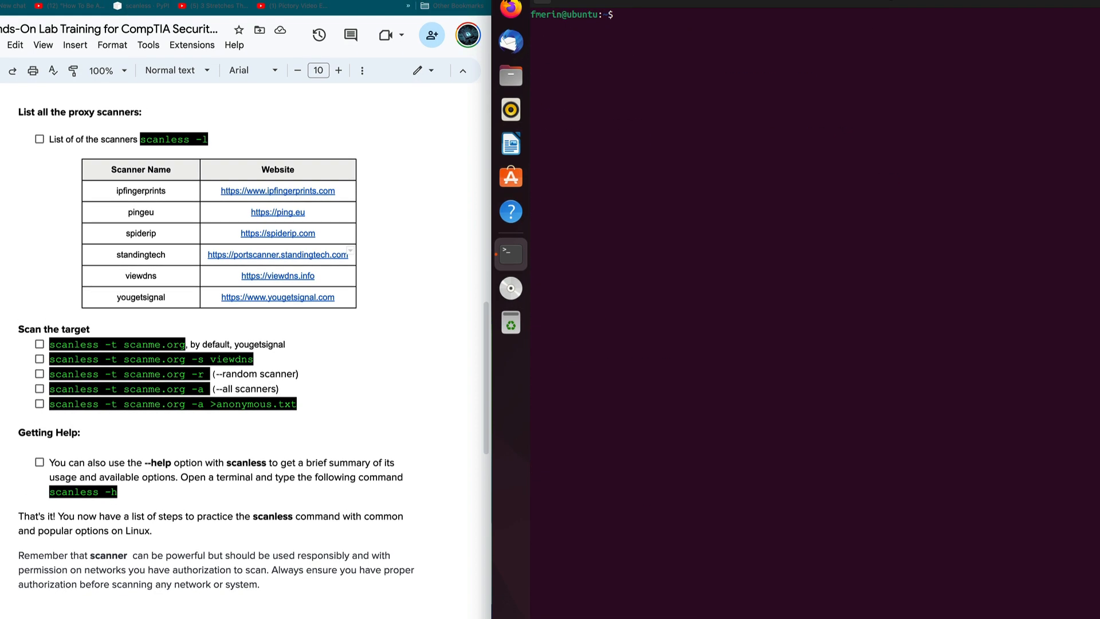
# Step: Scan scanme.org with the viewdns scanner (scanless -t scanme.org -s viewdns)
pyautogui.write('scanless -t scanme.org')
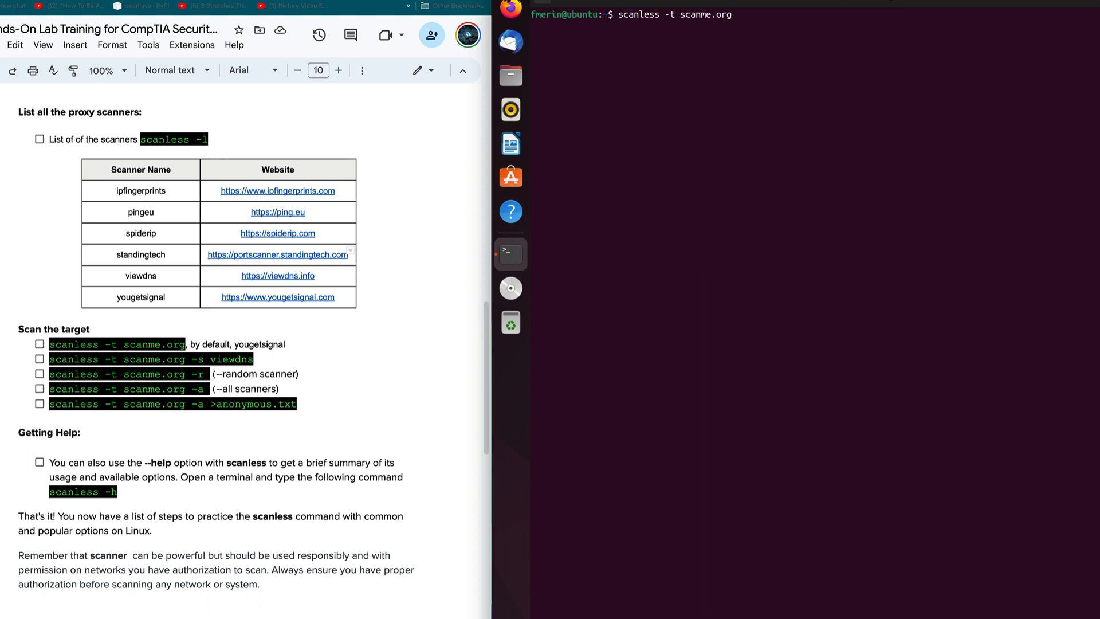
pyautogui.write('-s')
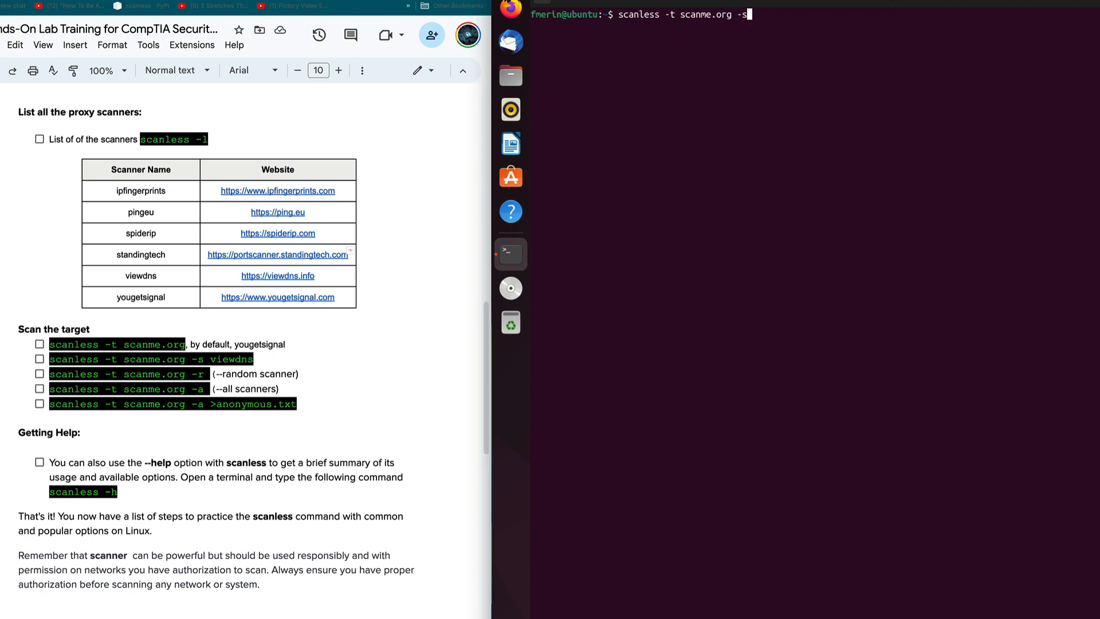
pyautogui.write('vi')
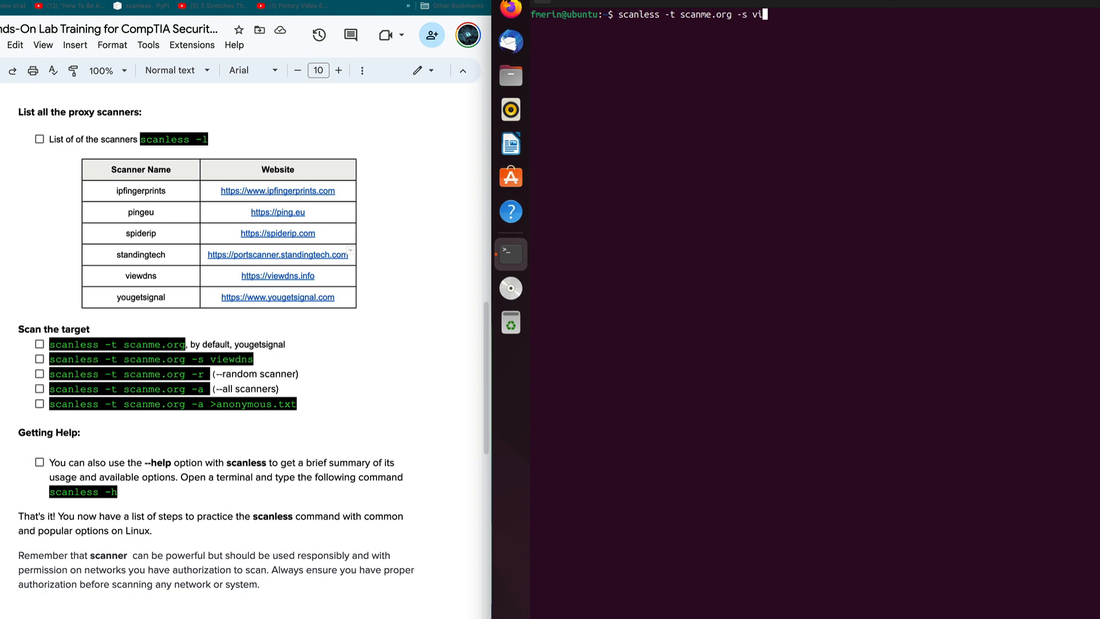
pyautogui.write('ewdns')
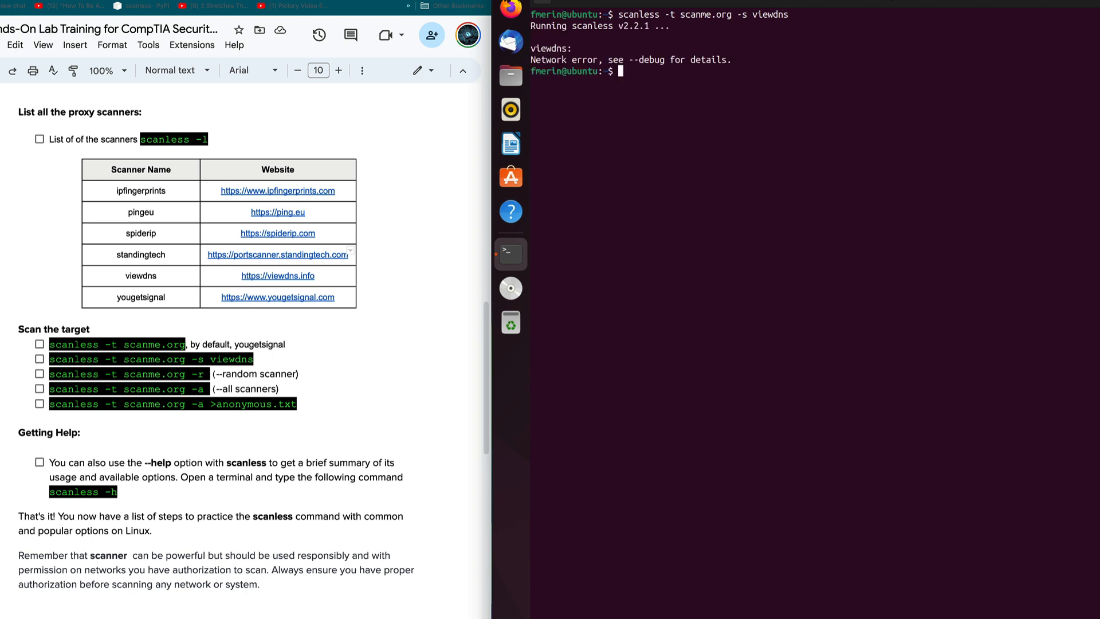
pyautogui.moveTo(518, 406)
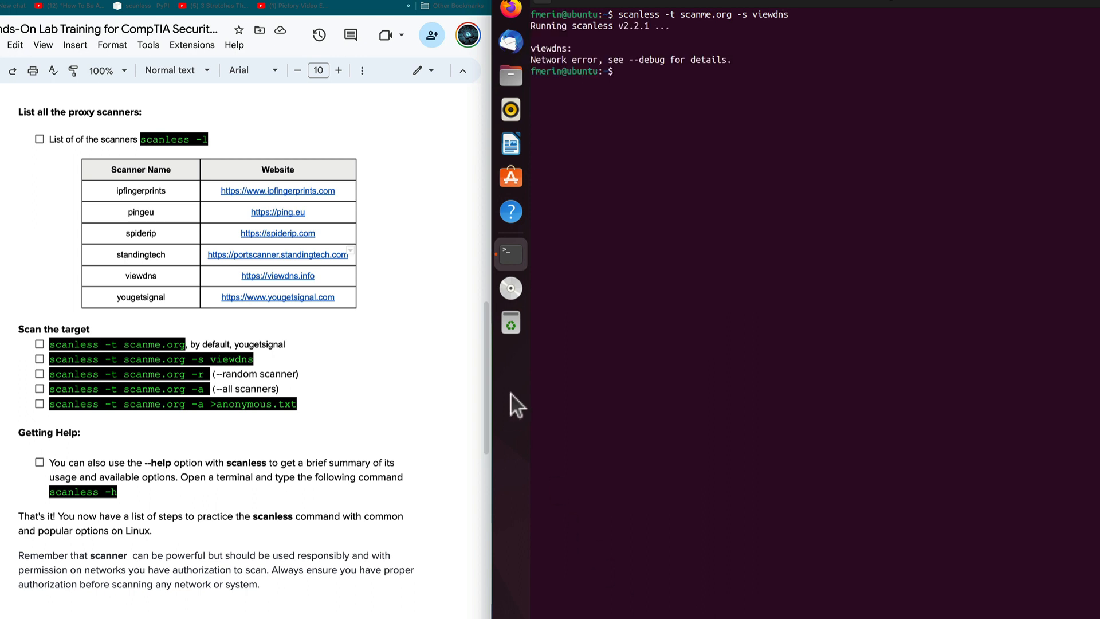
# Step: Enter a spiderip scan of scanme.org (scanless -t scanme.org -s spiderip)
pyautogui.write('scanless -t scanme.org -s view')
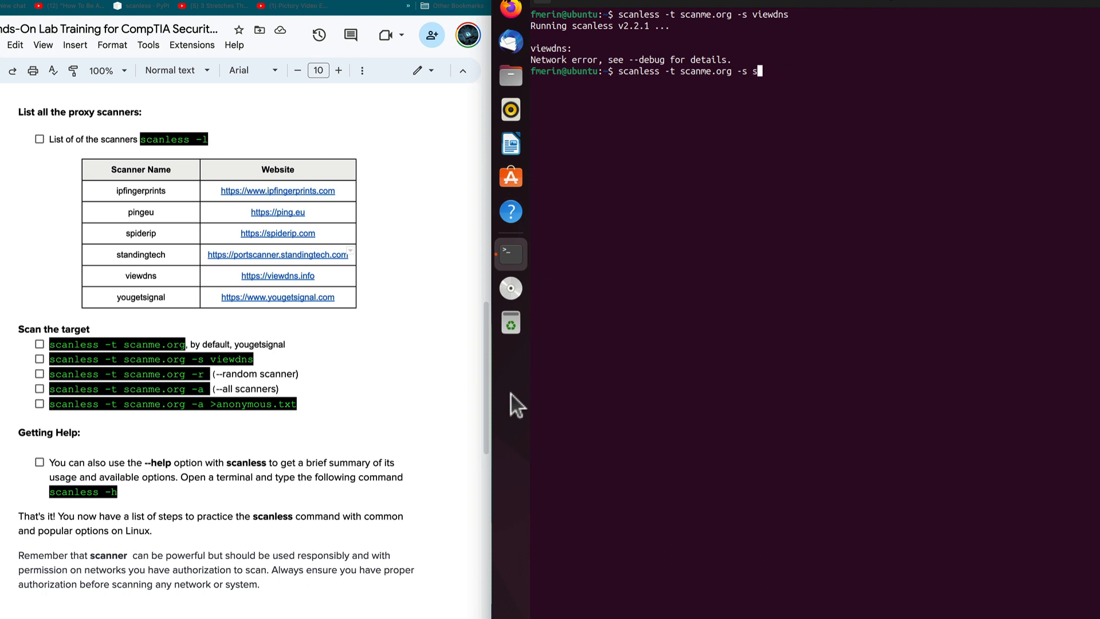
pyautogui.write('piderip')
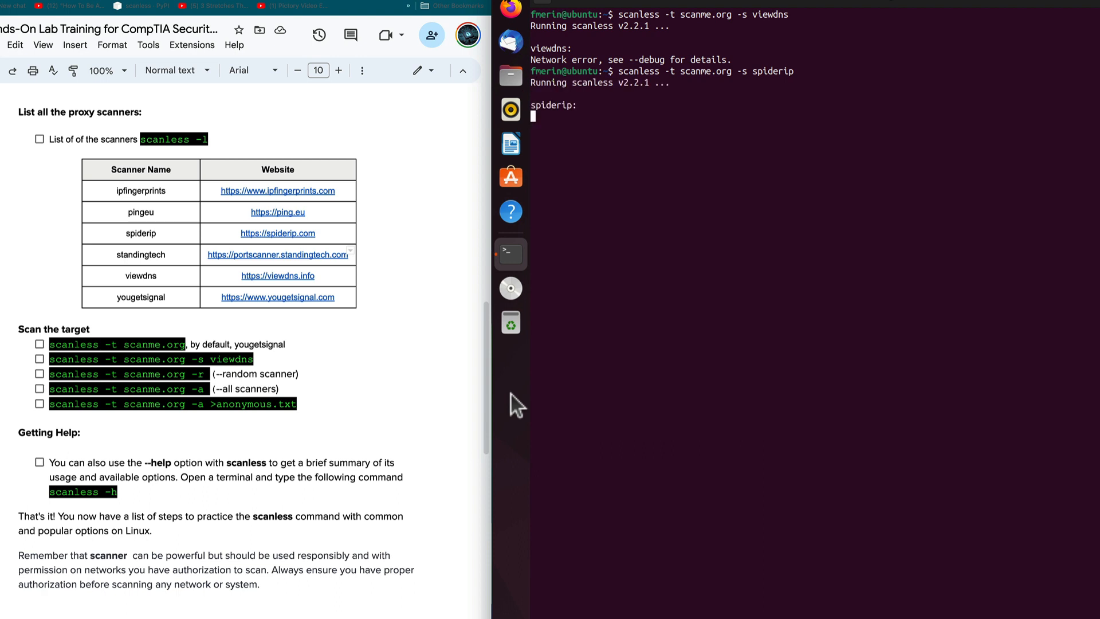
pyautogui.moveTo(173, 204)
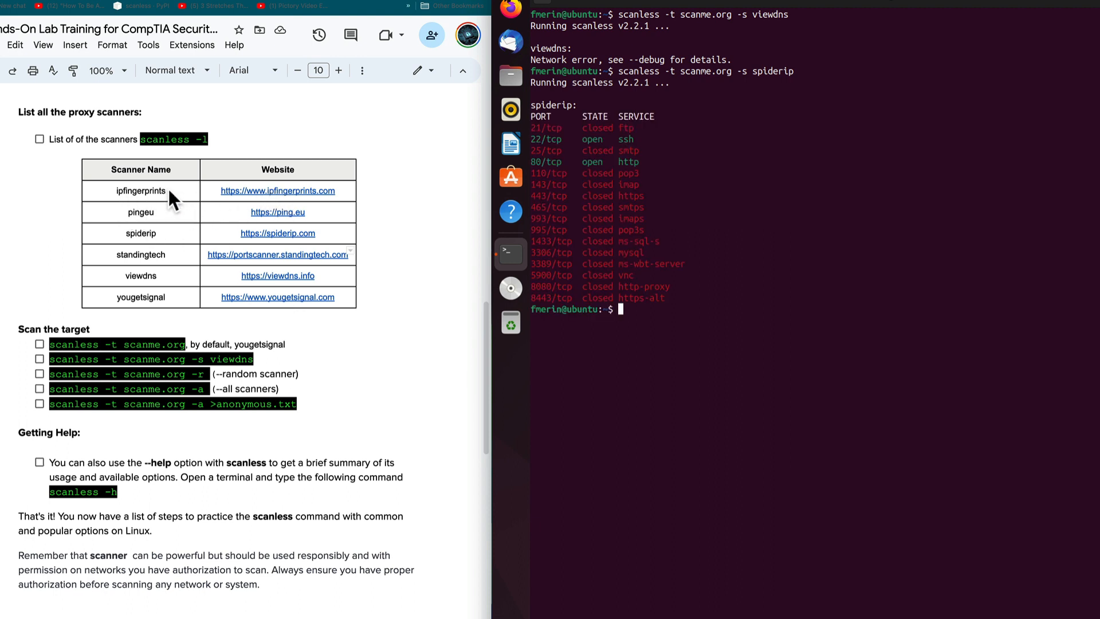
pyautogui.moveTo(174, 277)
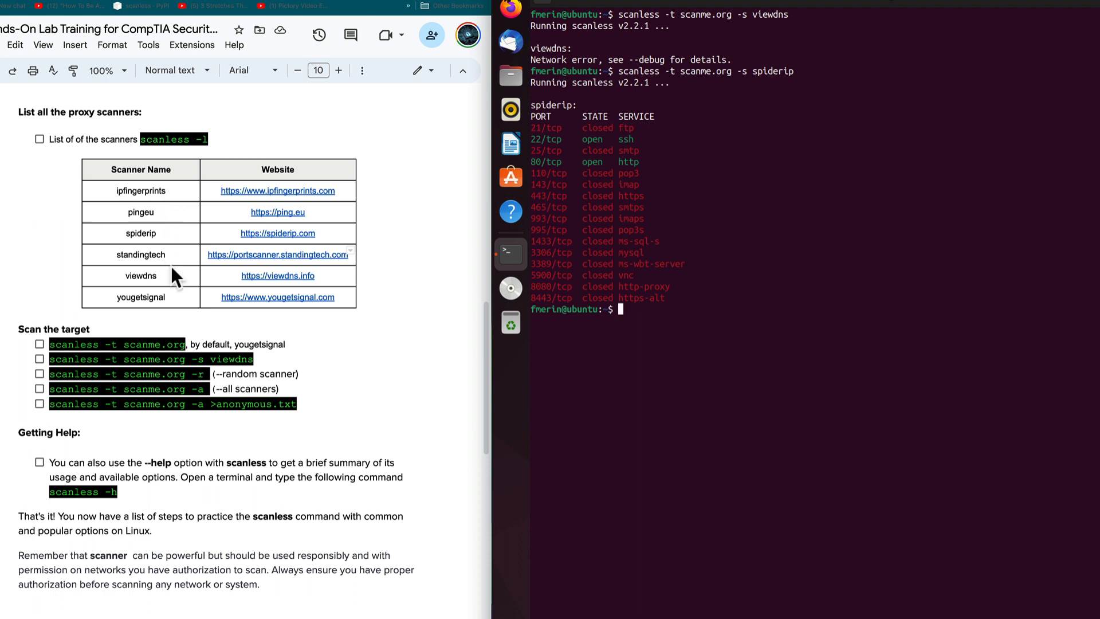
pyautogui.moveTo(174, 311)
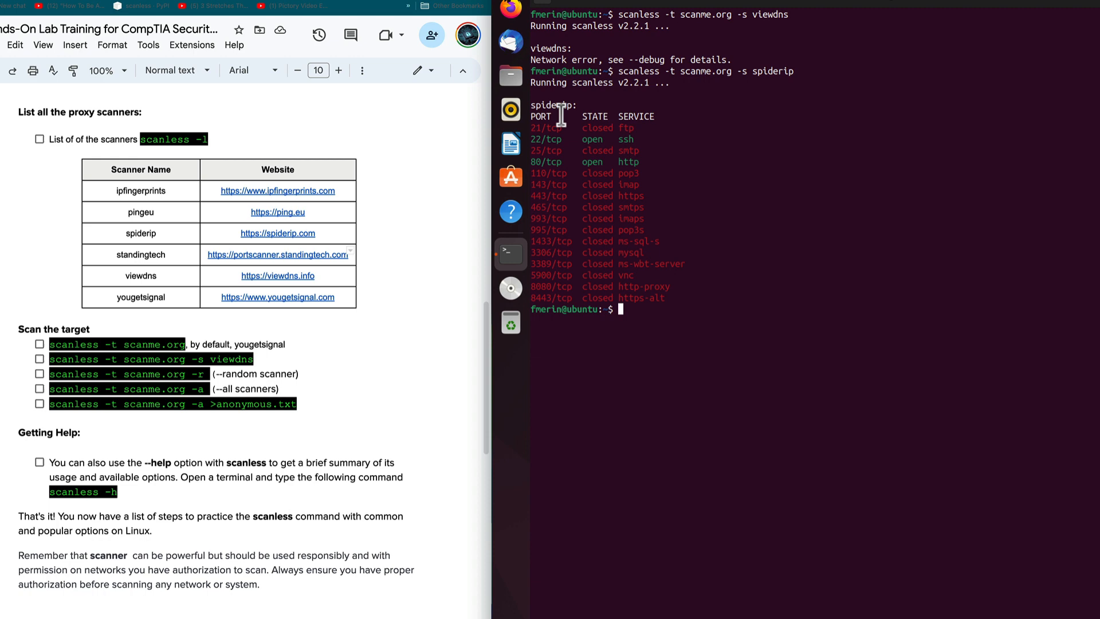
pyautogui.moveTo(642, 95)
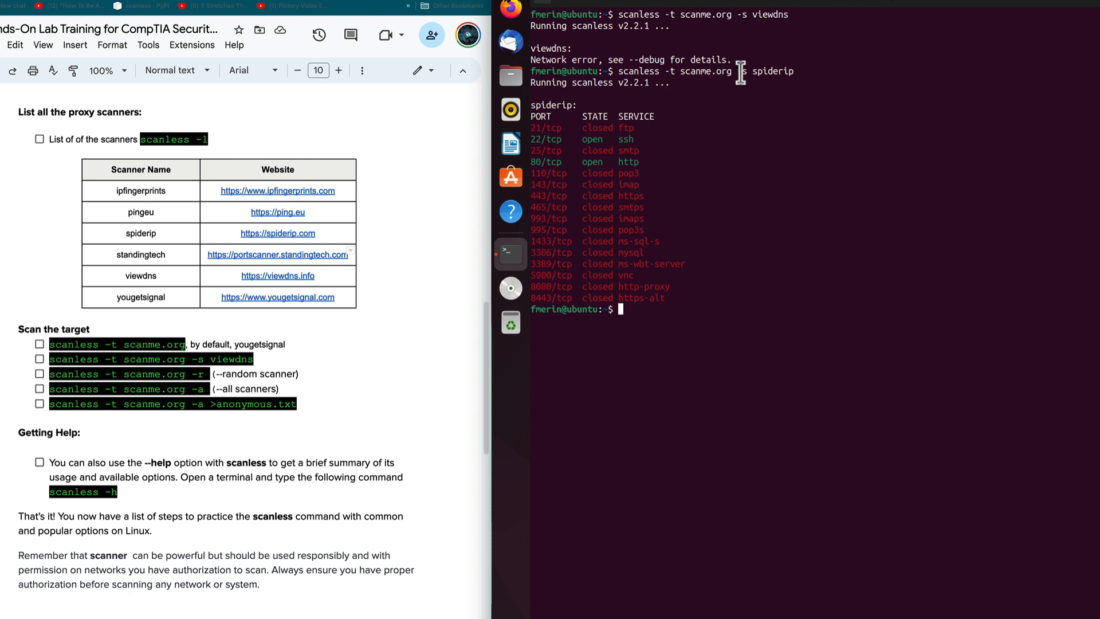
pyautogui.moveTo(617, 317)
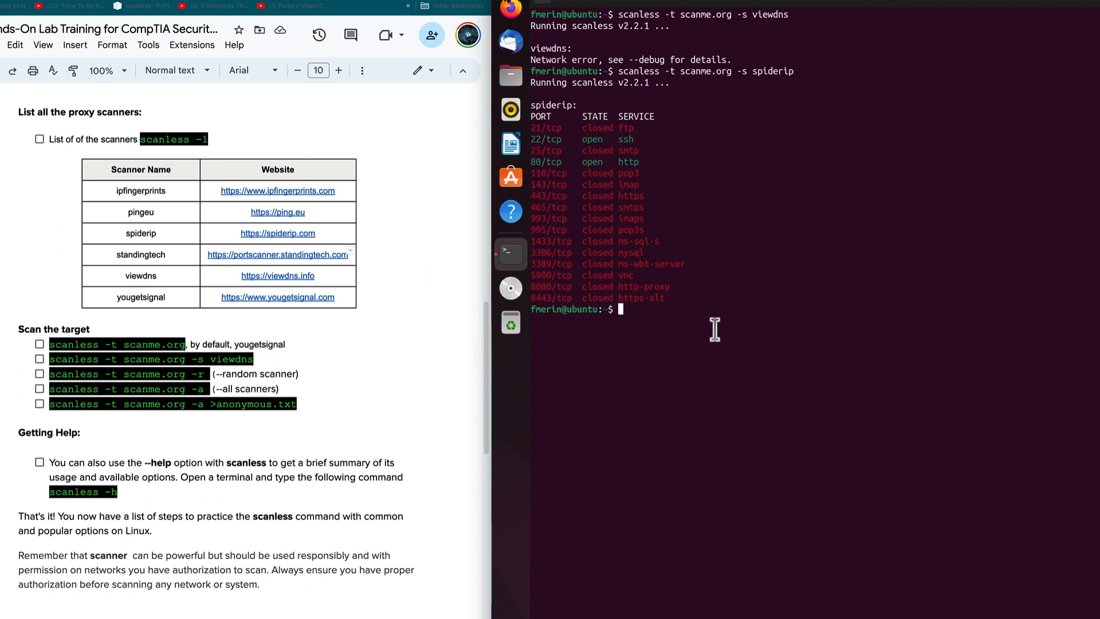
pyautogui.moveTo(709, 341)
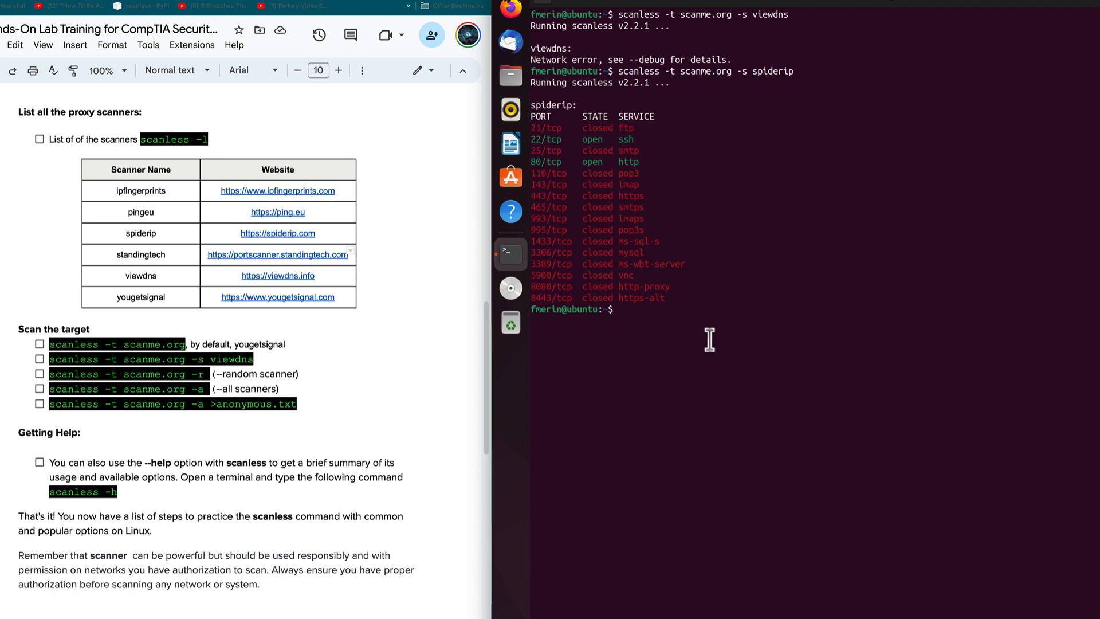
# Step: Discard the retyped spiderip command and run 'scanless -t scanme.org -r' for a random-scanner scan
pyautogui.write('scanless -t scanme.org -s spiderip')
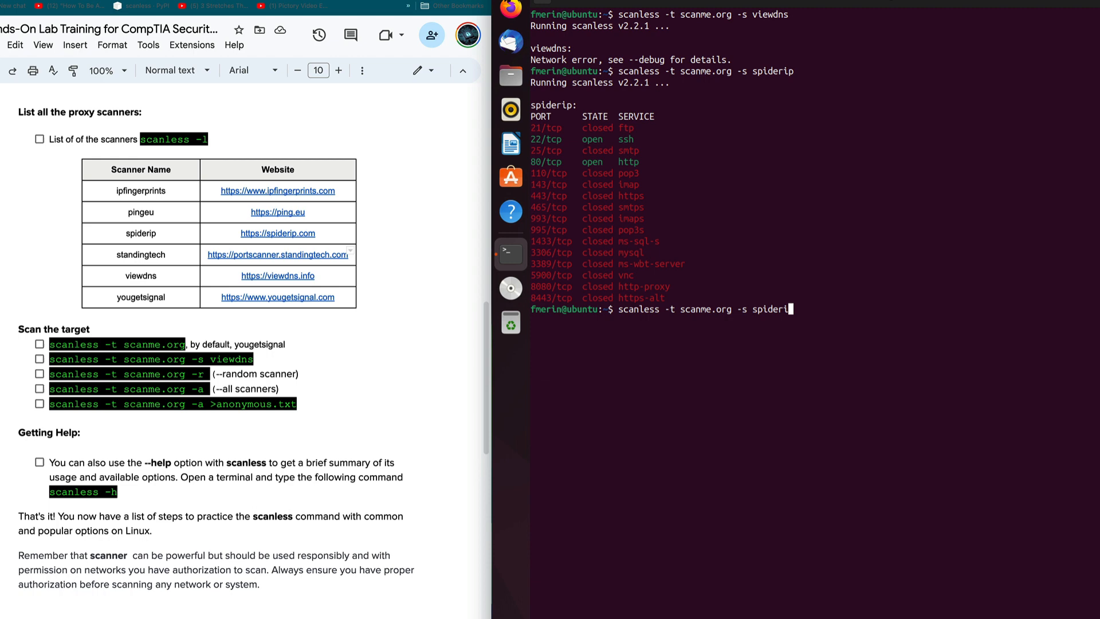
pyautogui.press('BackSpace')
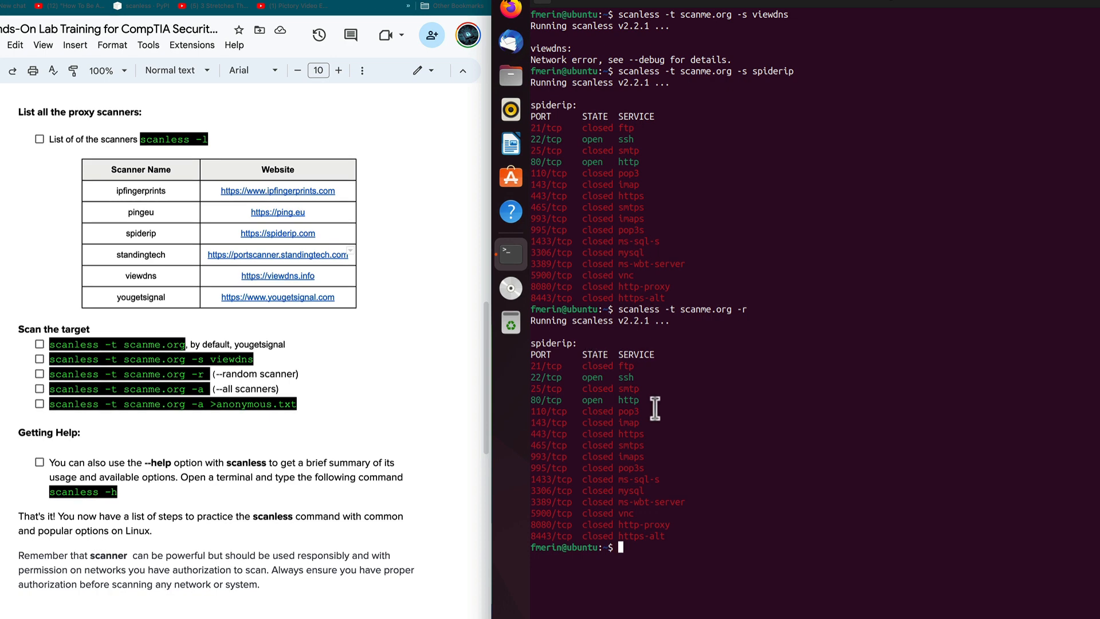
pyautogui.write('scanless -t scanme.org -r')
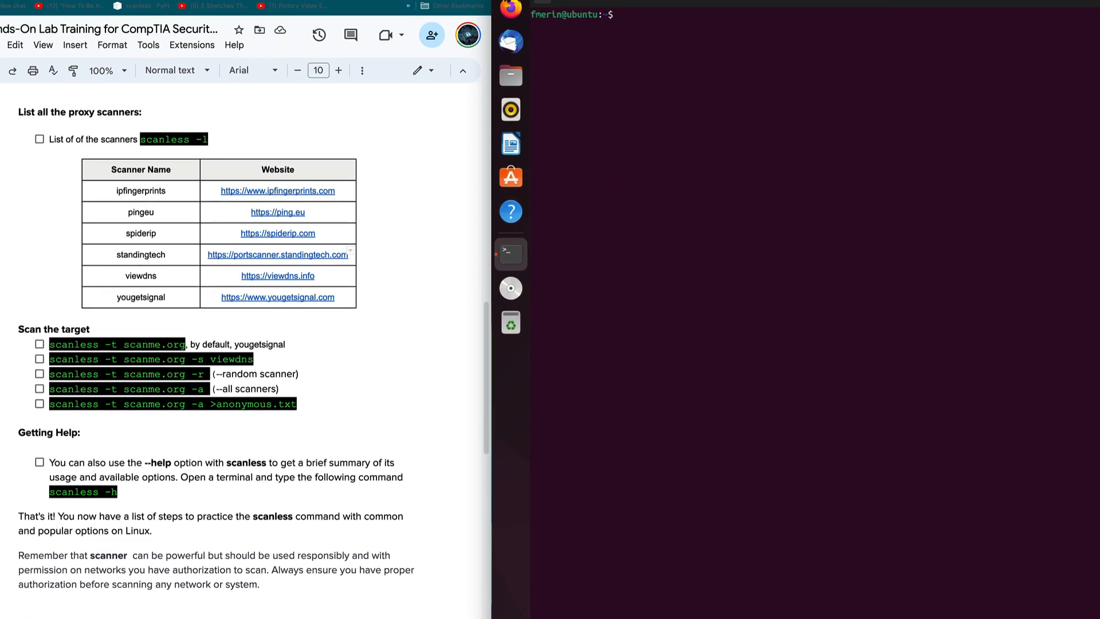
# Step: Run 'scanless -t scanme.org -a' and review every scanner's port results, viewdns erroring
pyautogui.write('clear')
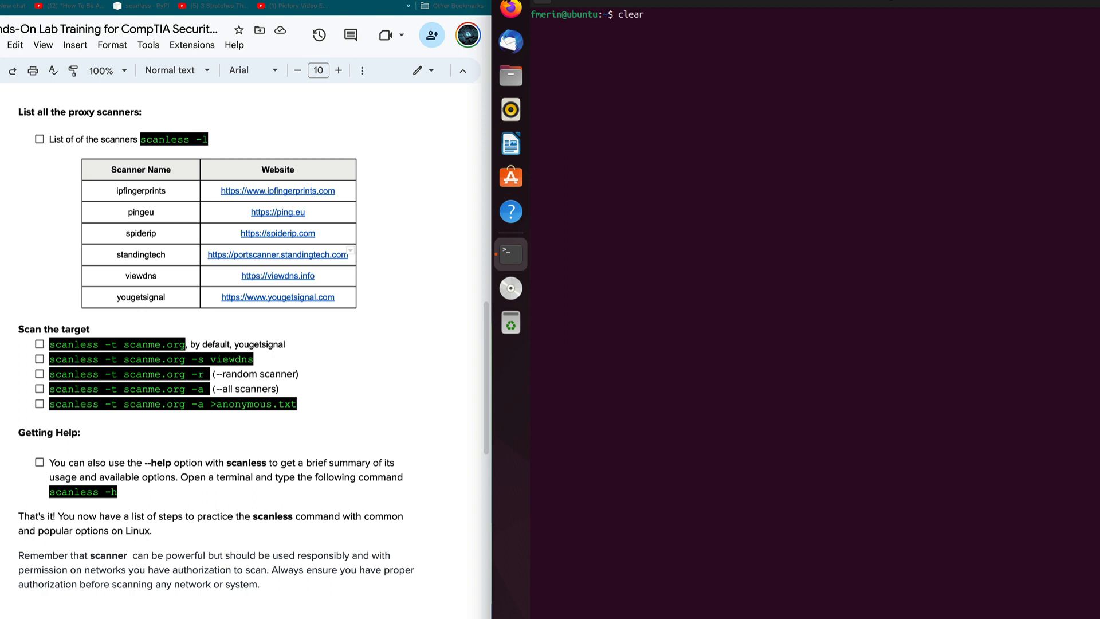
pyautogui.write('scanless -t scanme.org -')
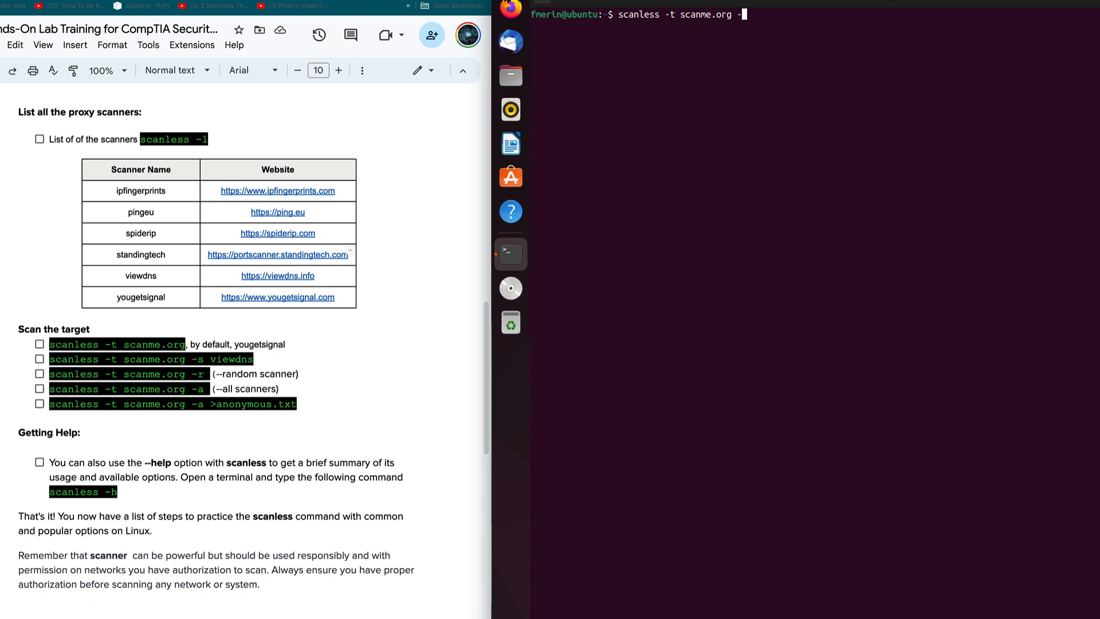
pyautogui.write('a')
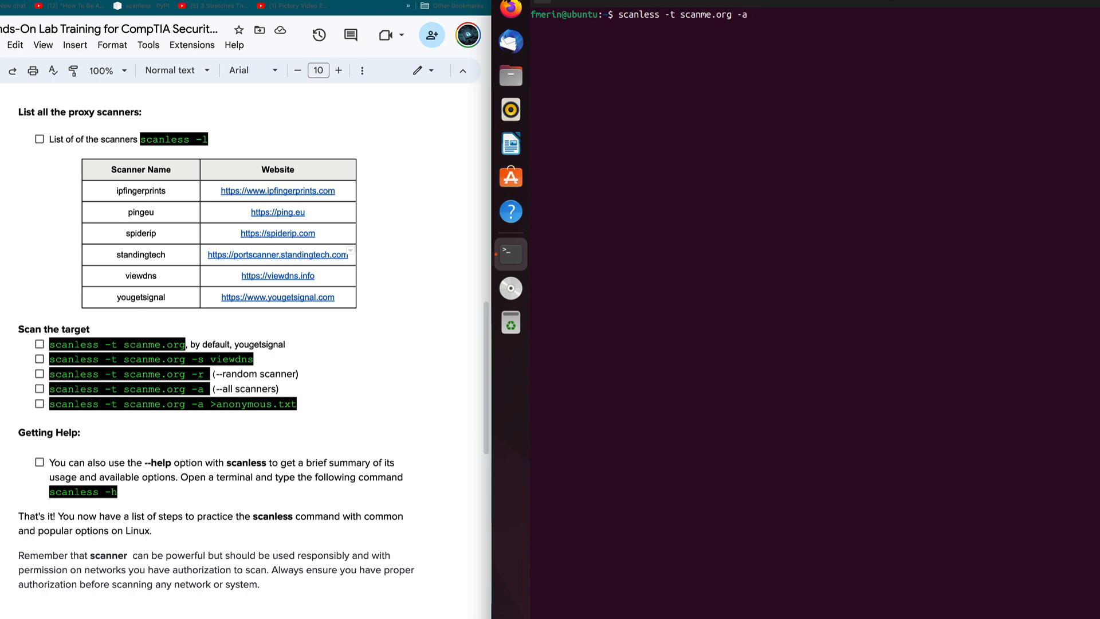
pyautogui.press('Return')
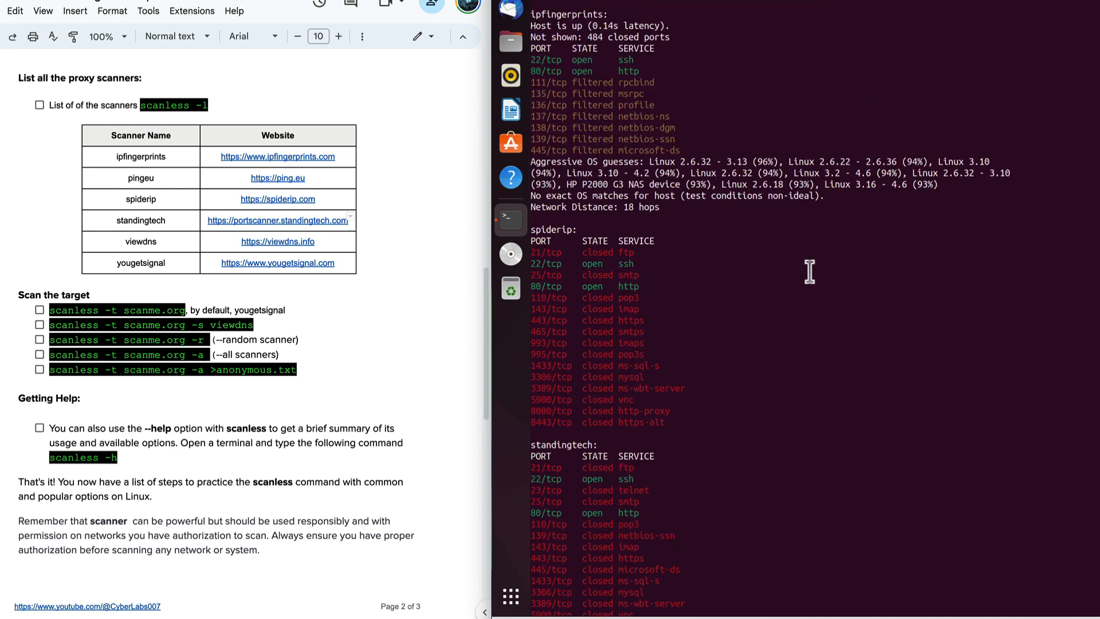
pyautogui.scroll(-3)
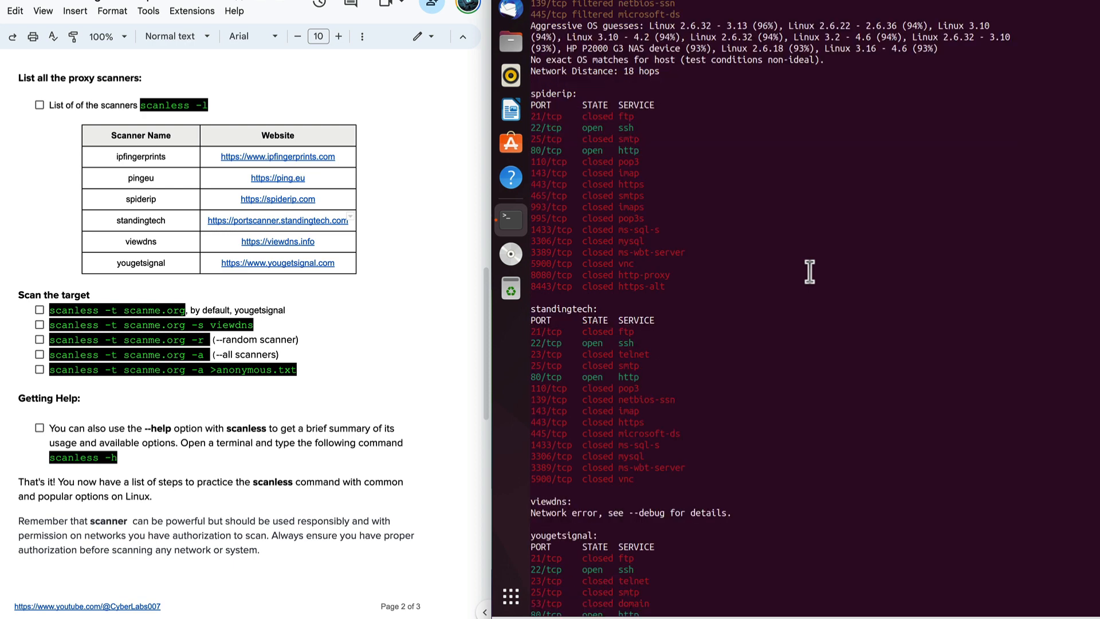
pyautogui.scroll(-3)
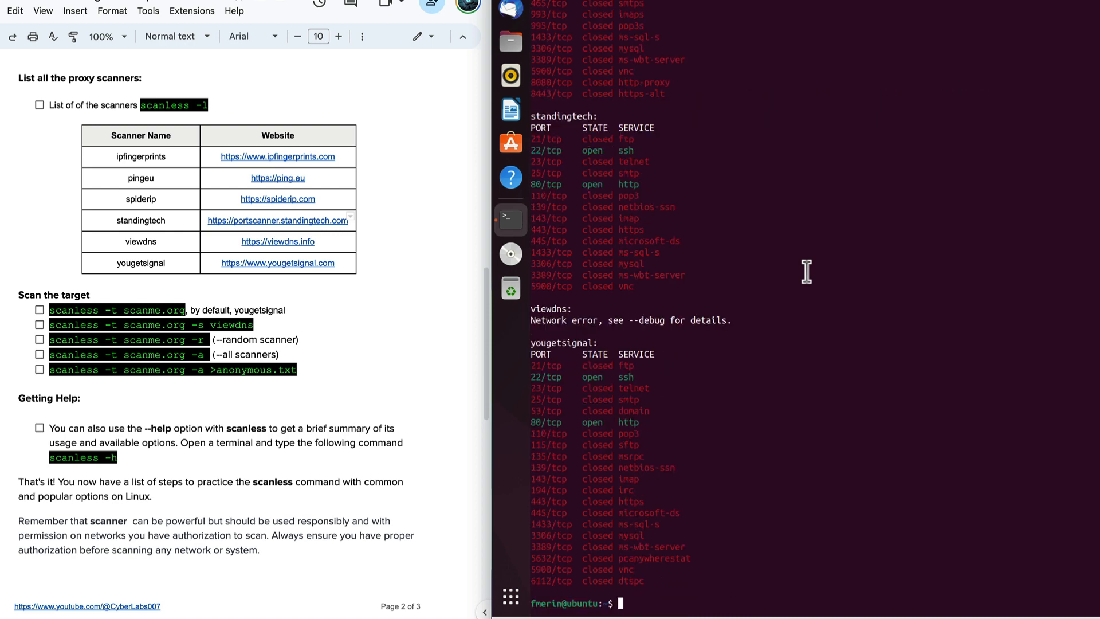
pyautogui.write('cl')
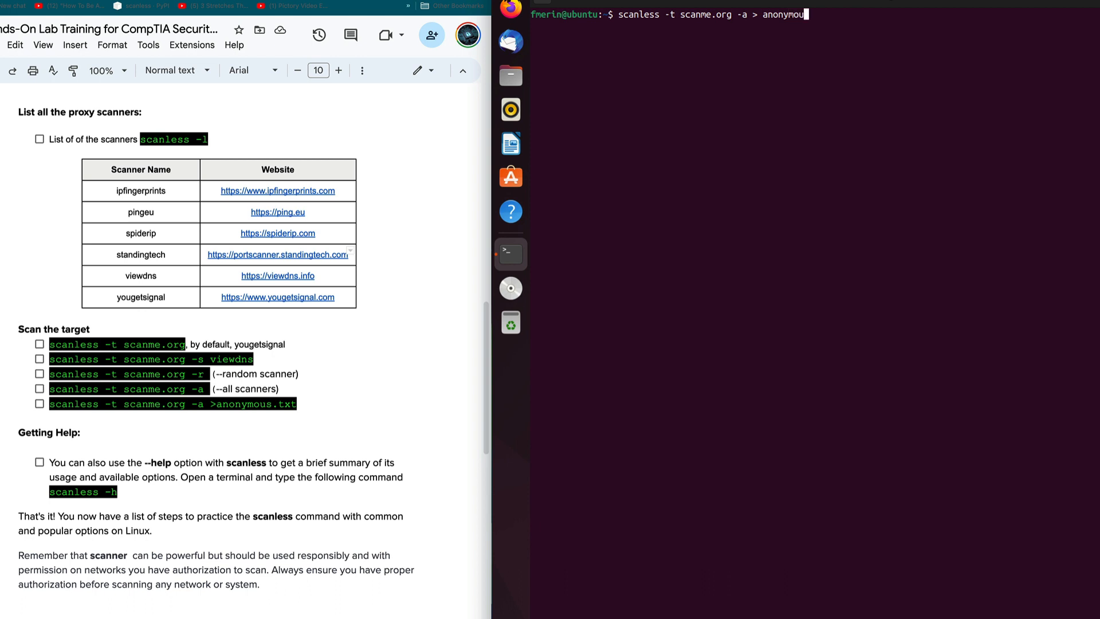
# Step: Run 'scanless -t scanme.org -a > anonymous.txt' to save the all-scanners results to a file
pyautogui.write('.txt')
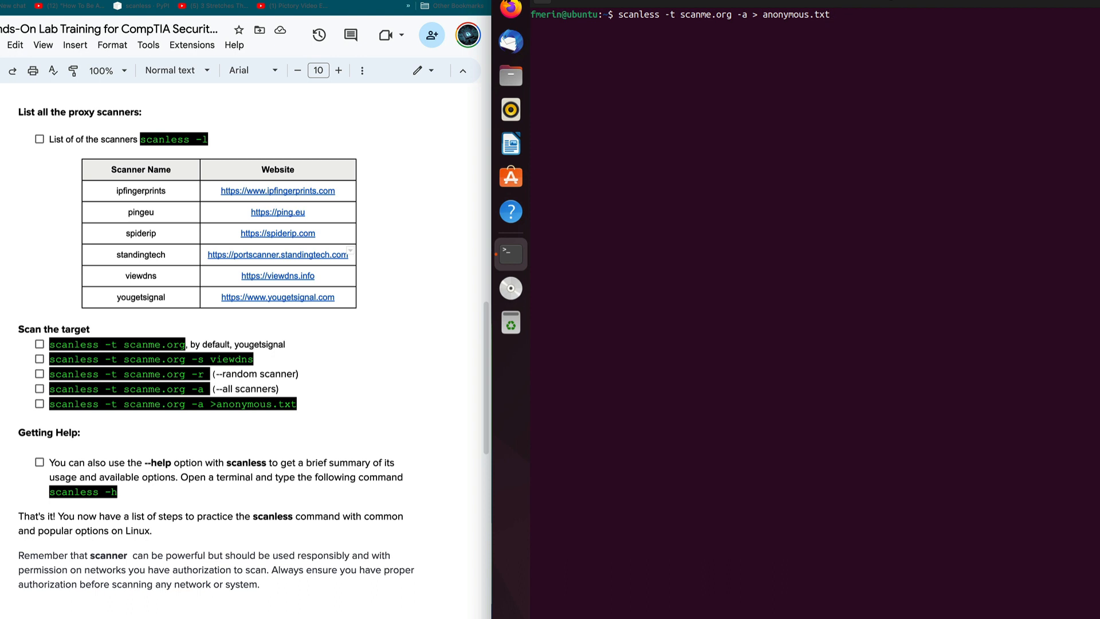
pyautogui.press('Return')
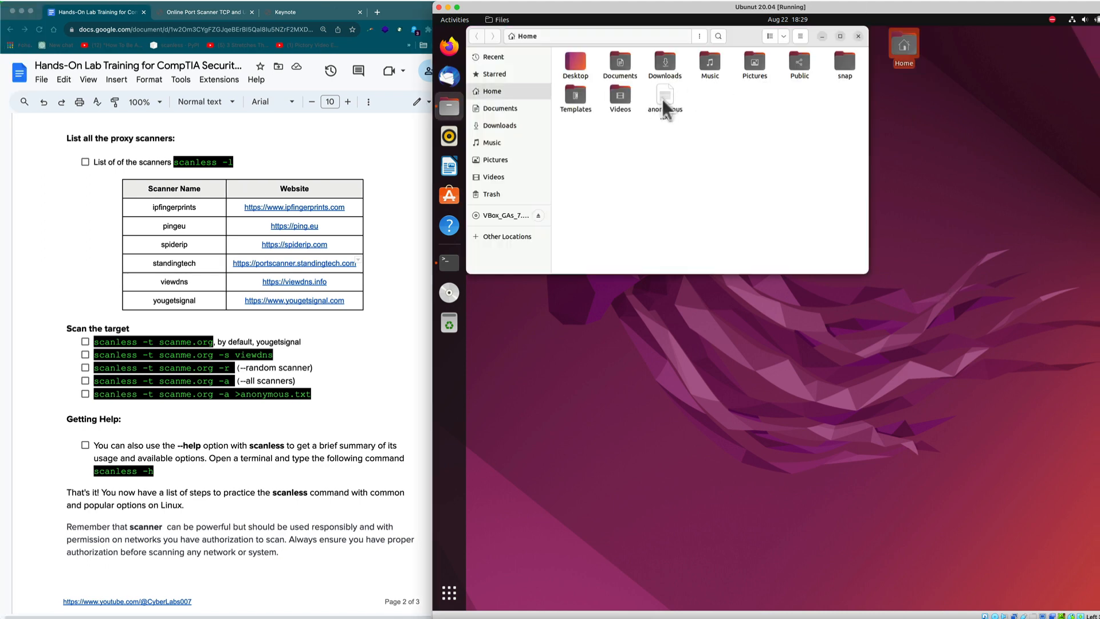
# Step: Open anonymous.txt from the Home folder with Text Editor to view the saved scan results
pyautogui.rightClick(665, 96)
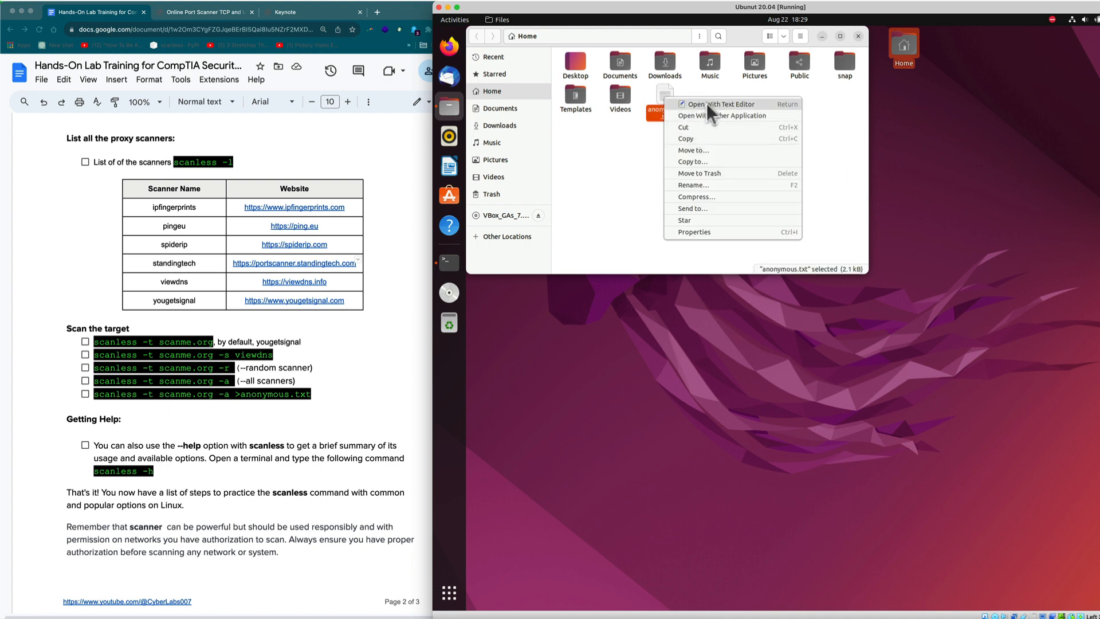
pyautogui.click(721, 104)
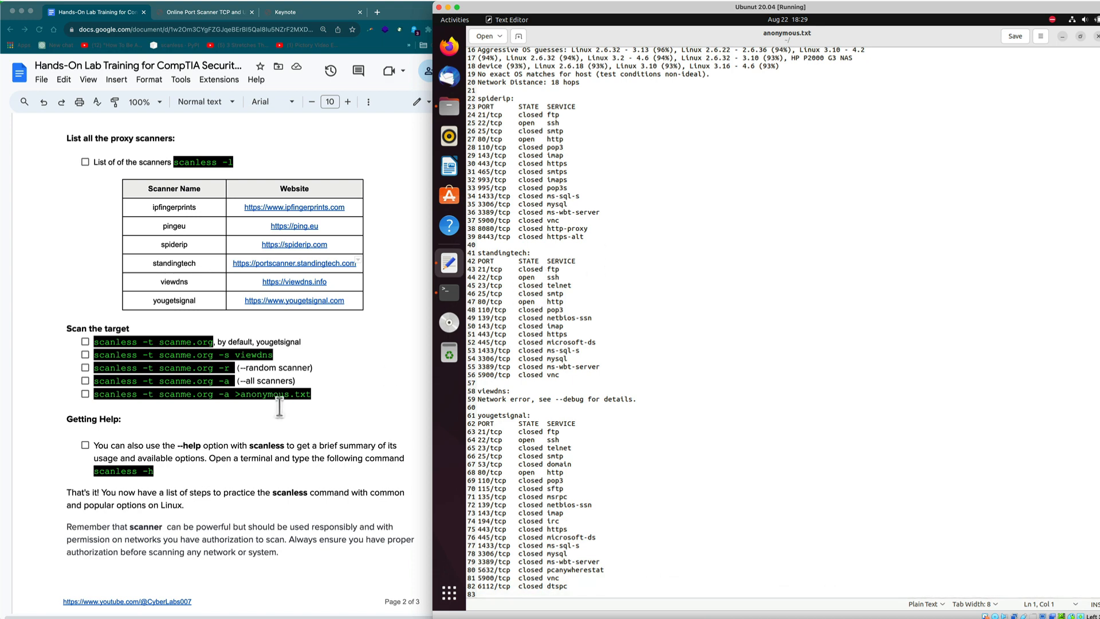
pyautogui.moveTo(568, 325)
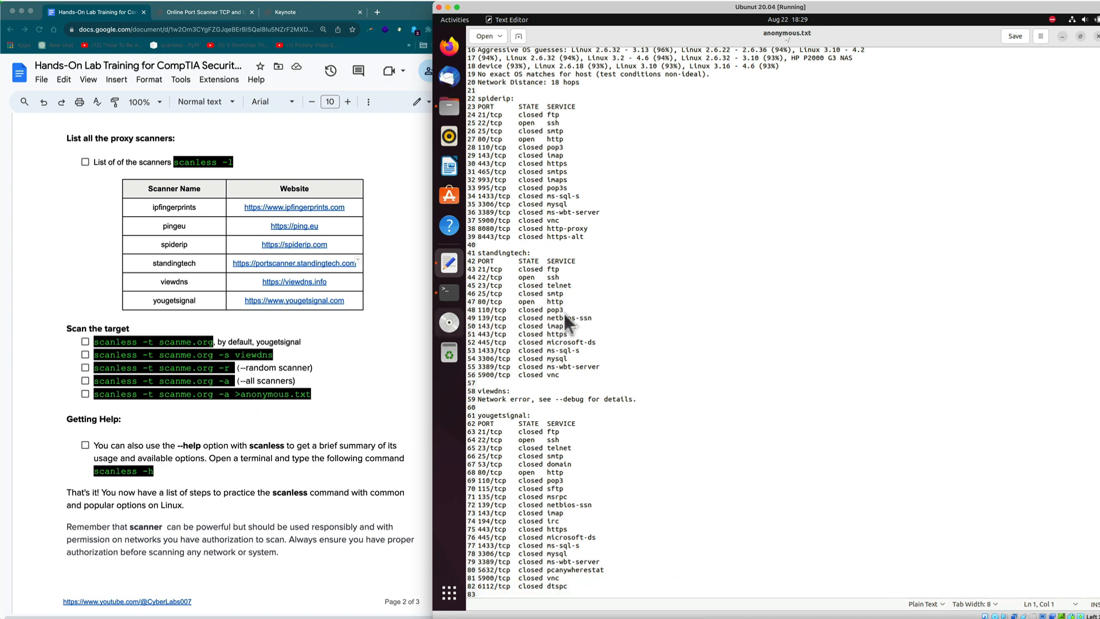
pyautogui.moveTo(807, 49)
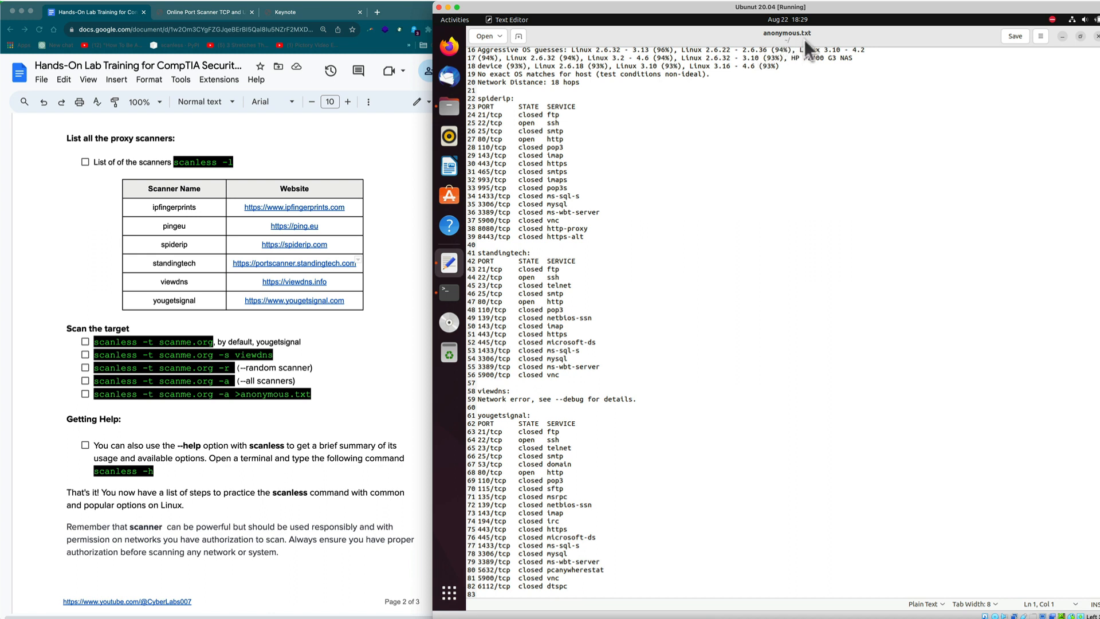
pyautogui.moveTo(926, 44)
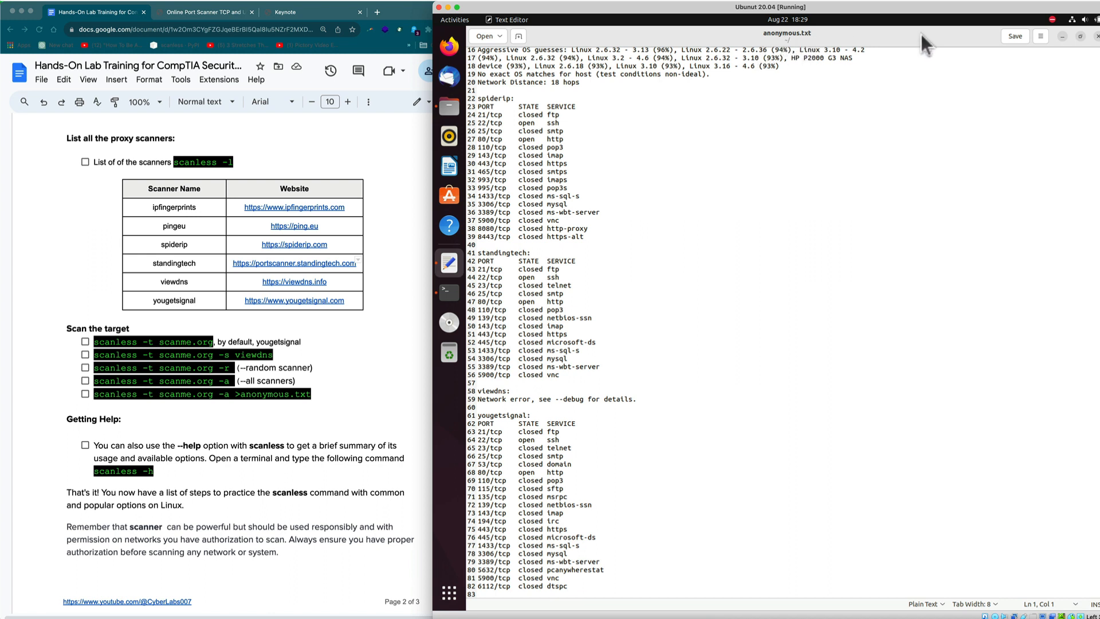
pyautogui.moveTo(905, 55)
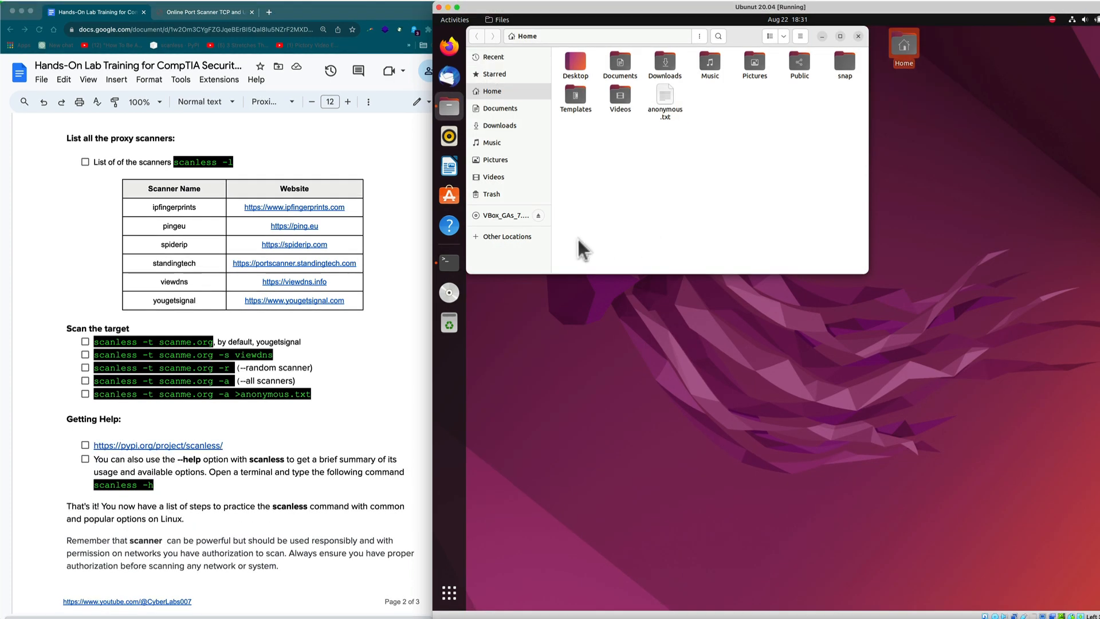
pyautogui.moveTo(849, 50)
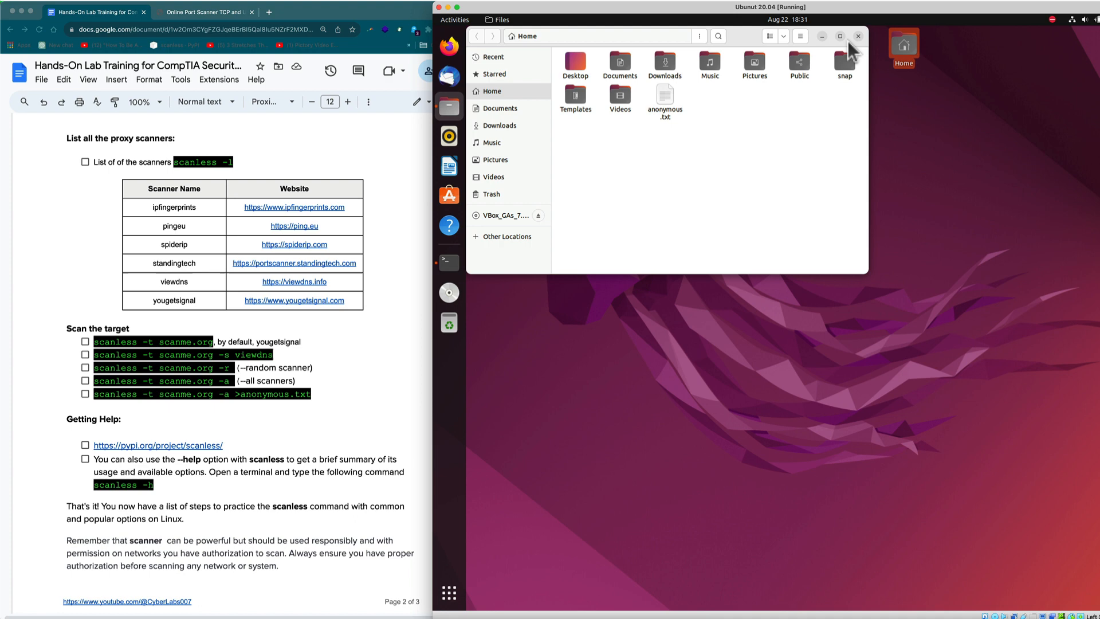
# Step: Close Files, tick all five Scan the target steps in Google Docs, and go to the scanless PyPI link
pyautogui.click(857, 36)
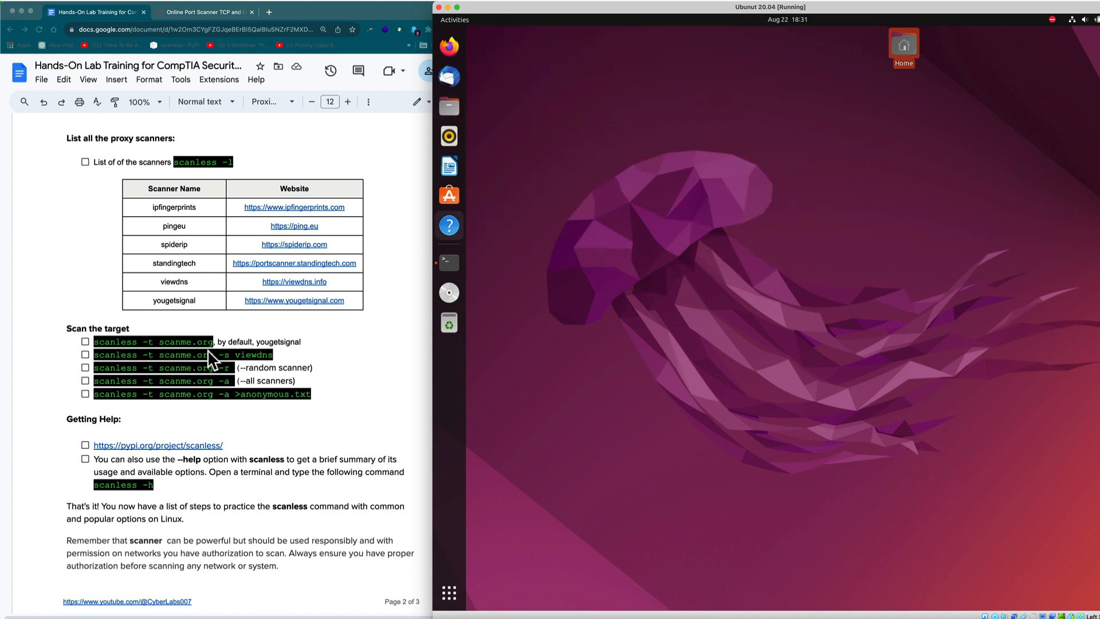
pyautogui.click(85, 341)
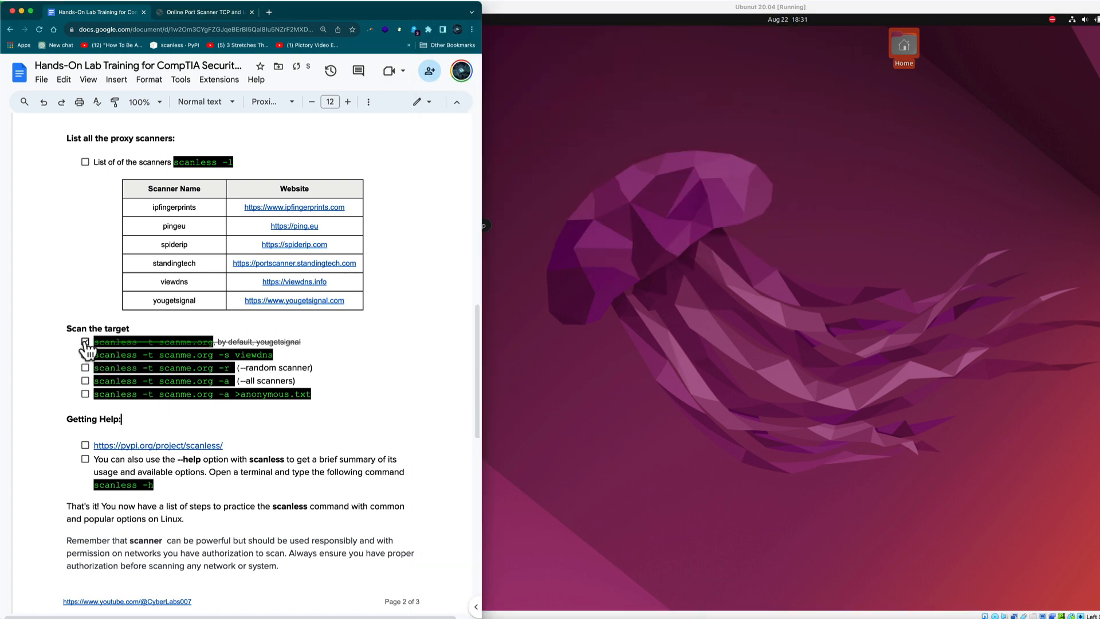
pyautogui.click(84, 381)
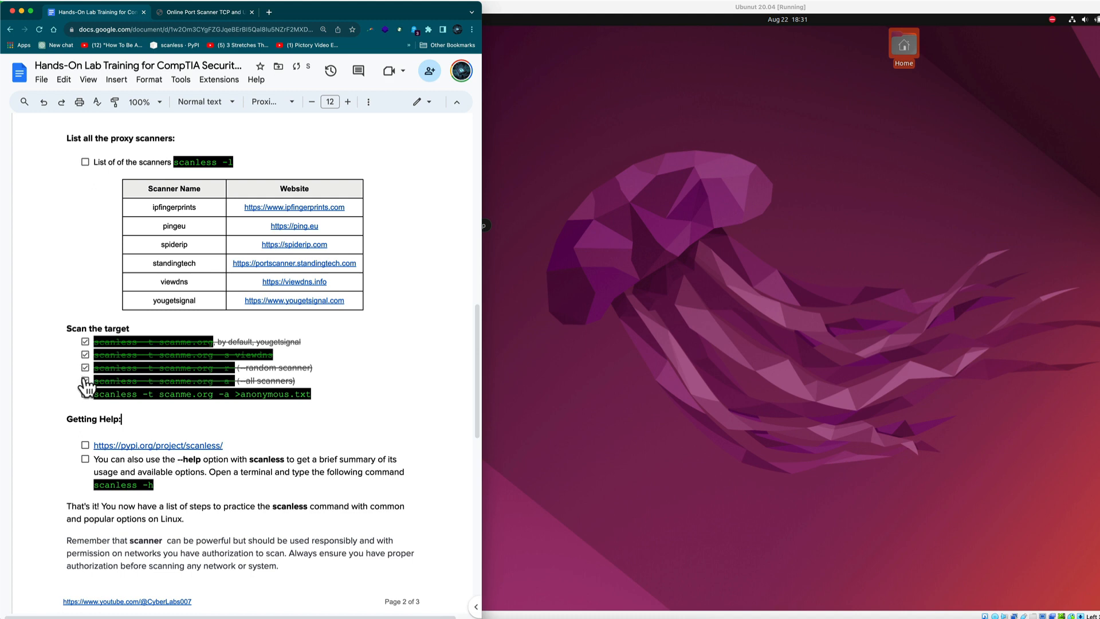
pyautogui.click(84, 393)
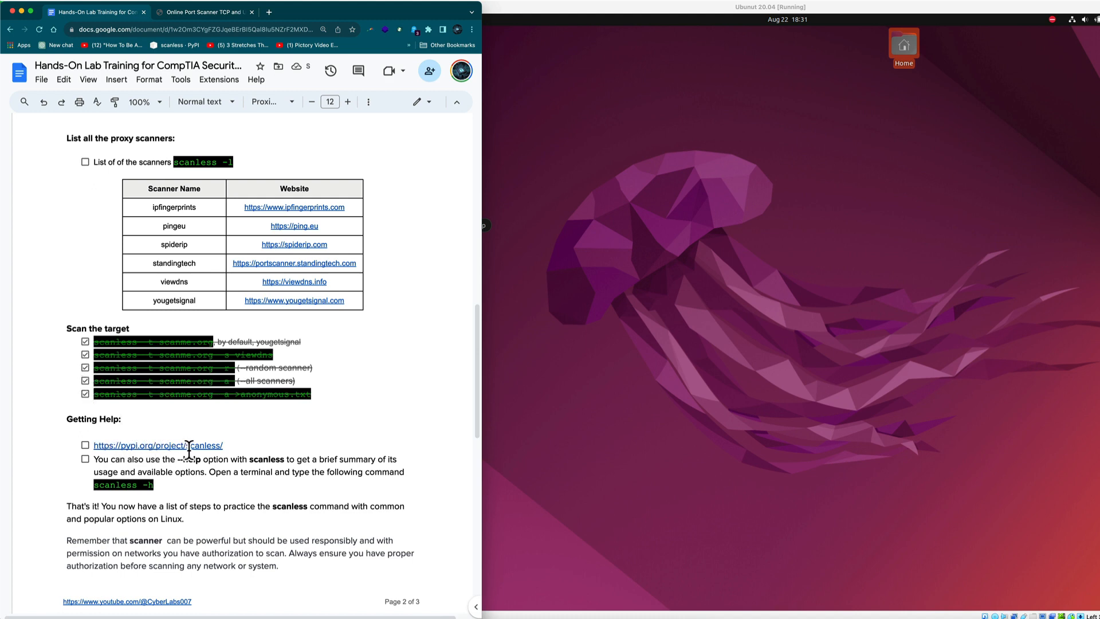
pyautogui.moveTo(157, 445)
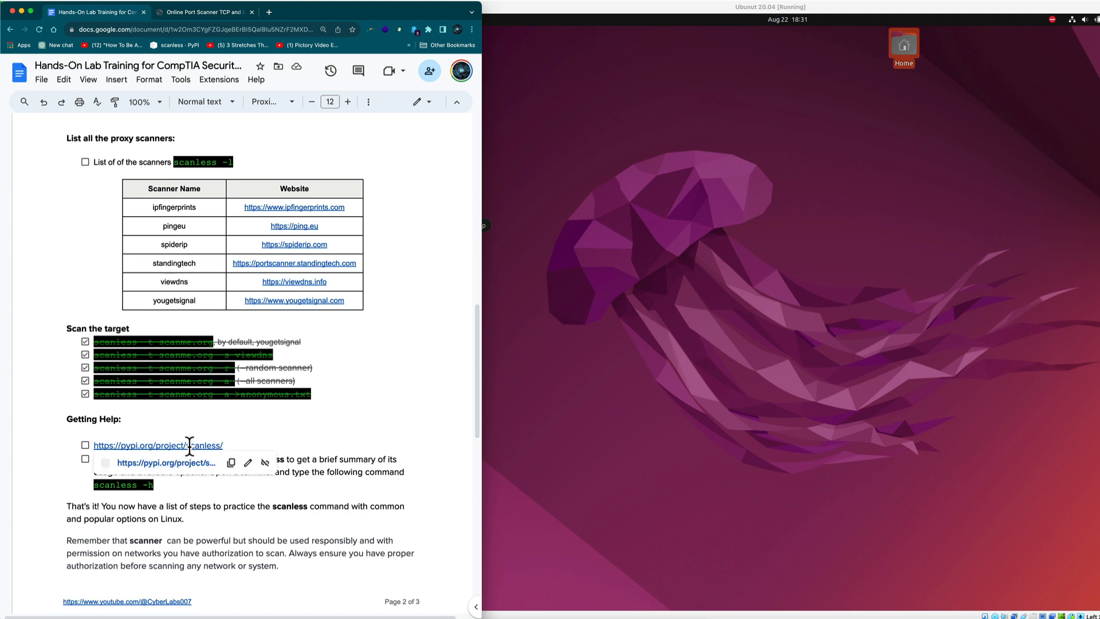
pyautogui.click(157, 445)
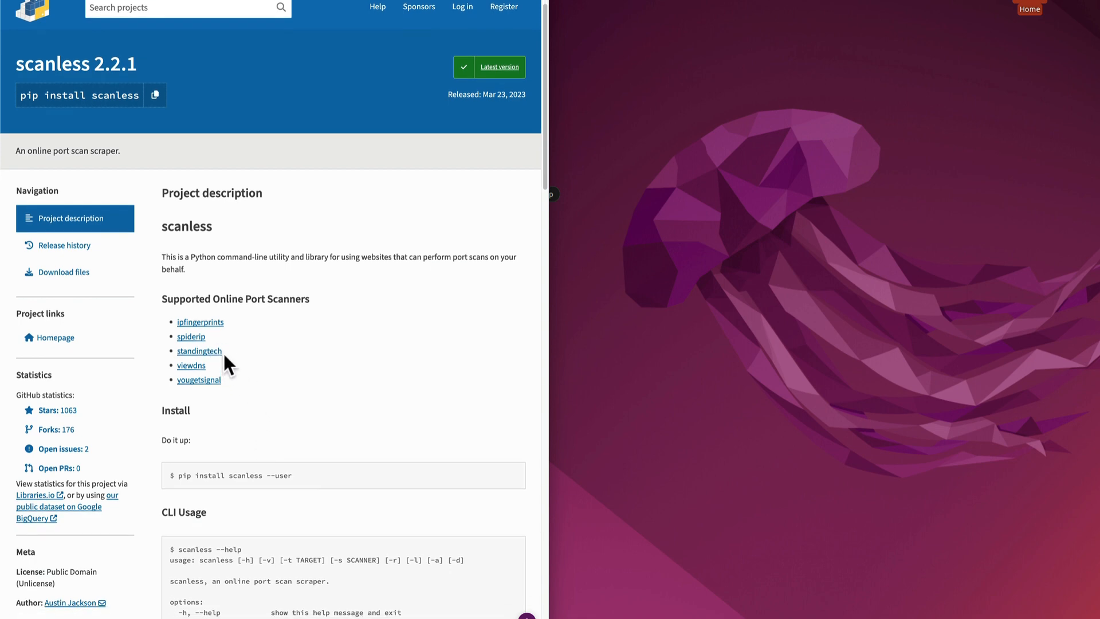
pyautogui.moveTo(273, 322)
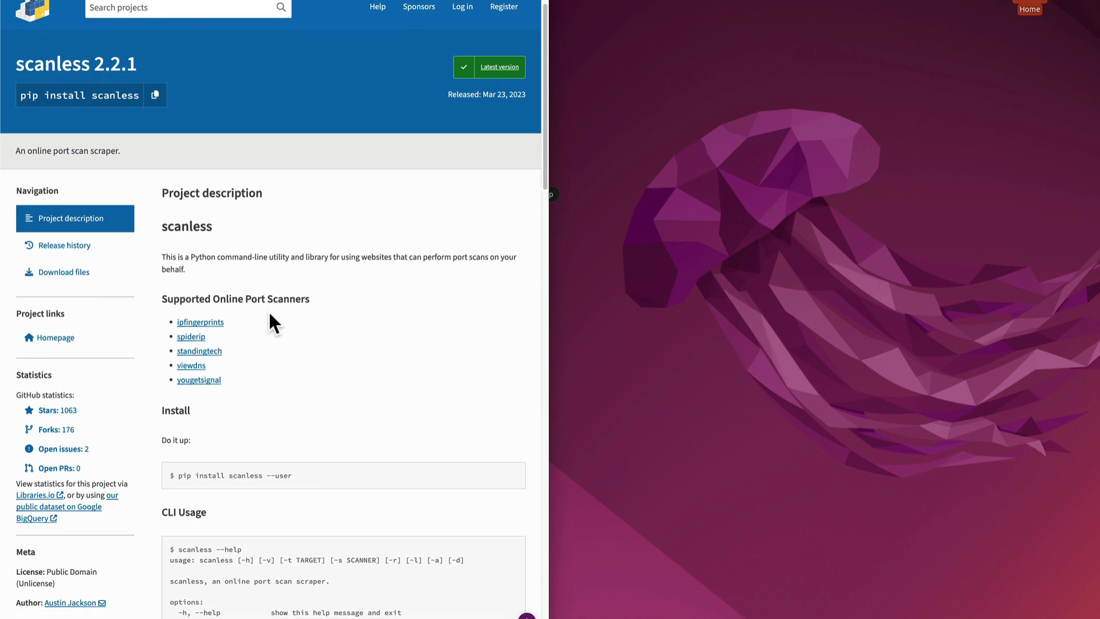
# Step: Scroll the scanless 2.2.1 PyPI page through CLI Usage into the Library Usage JSON examples
pyautogui.scroll(-3)
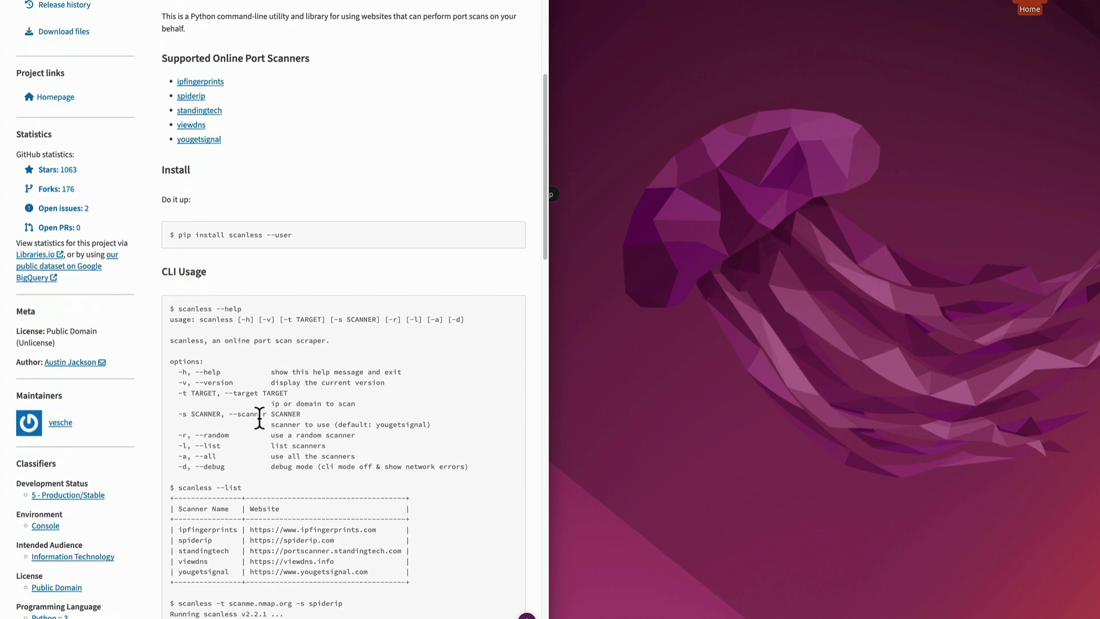
pyautogui.scroll(-3)
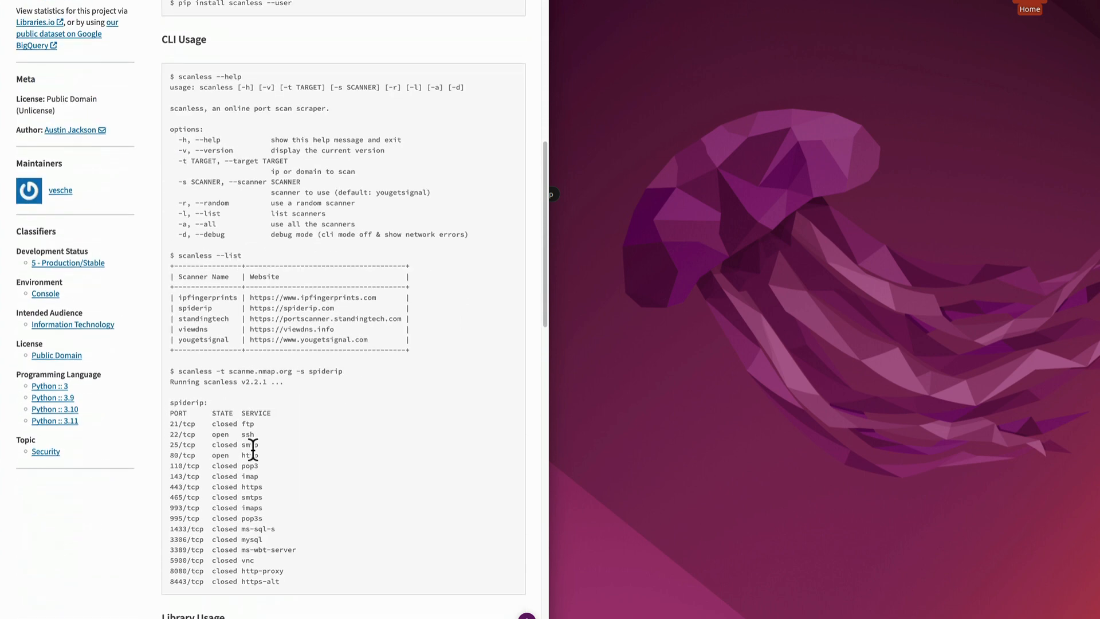
pyautogui.scroll(-3)
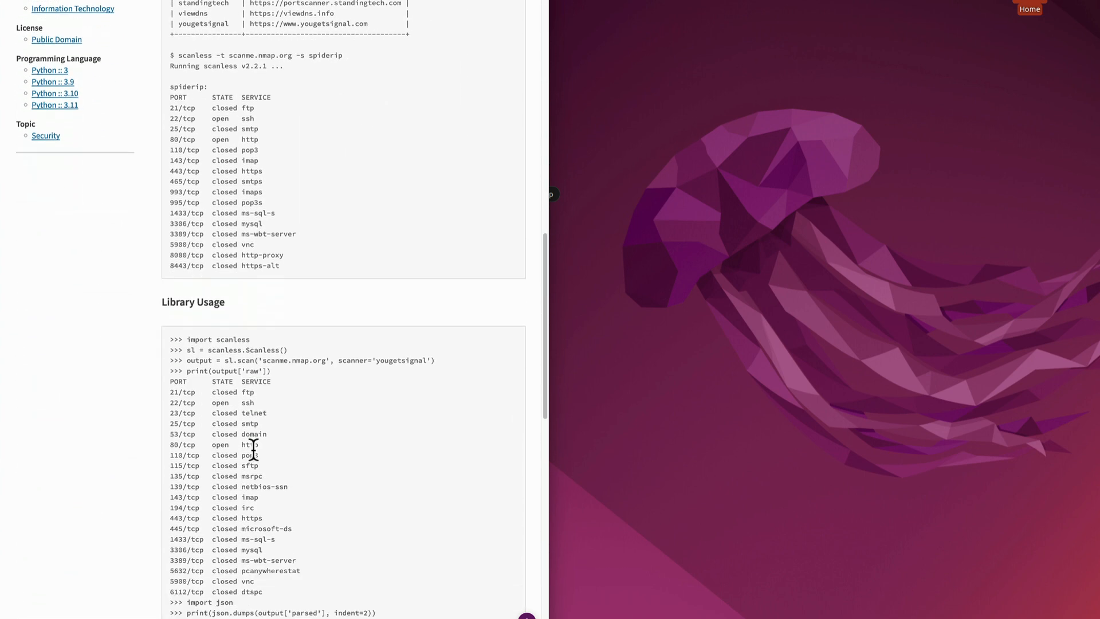
pyautogui.scroll(-3)
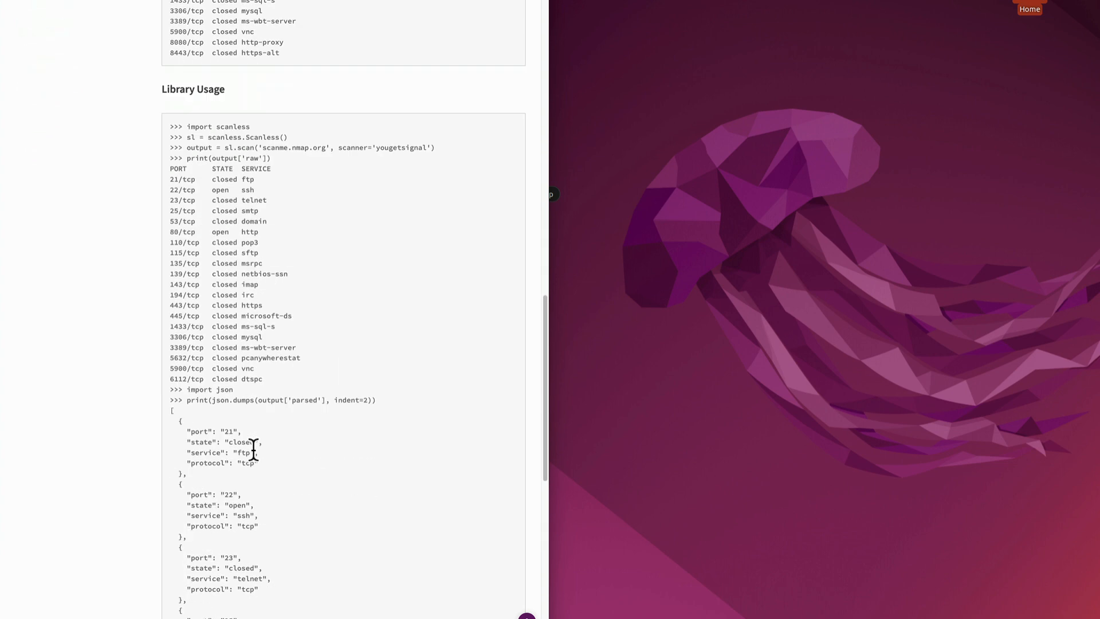
pyautogui.scroll(-3)
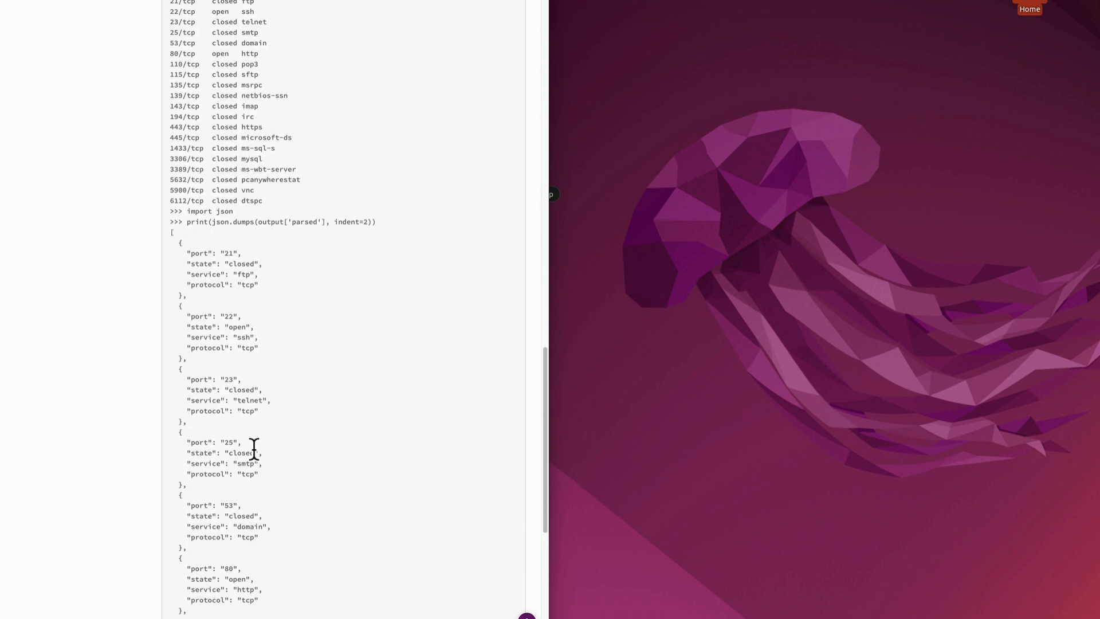